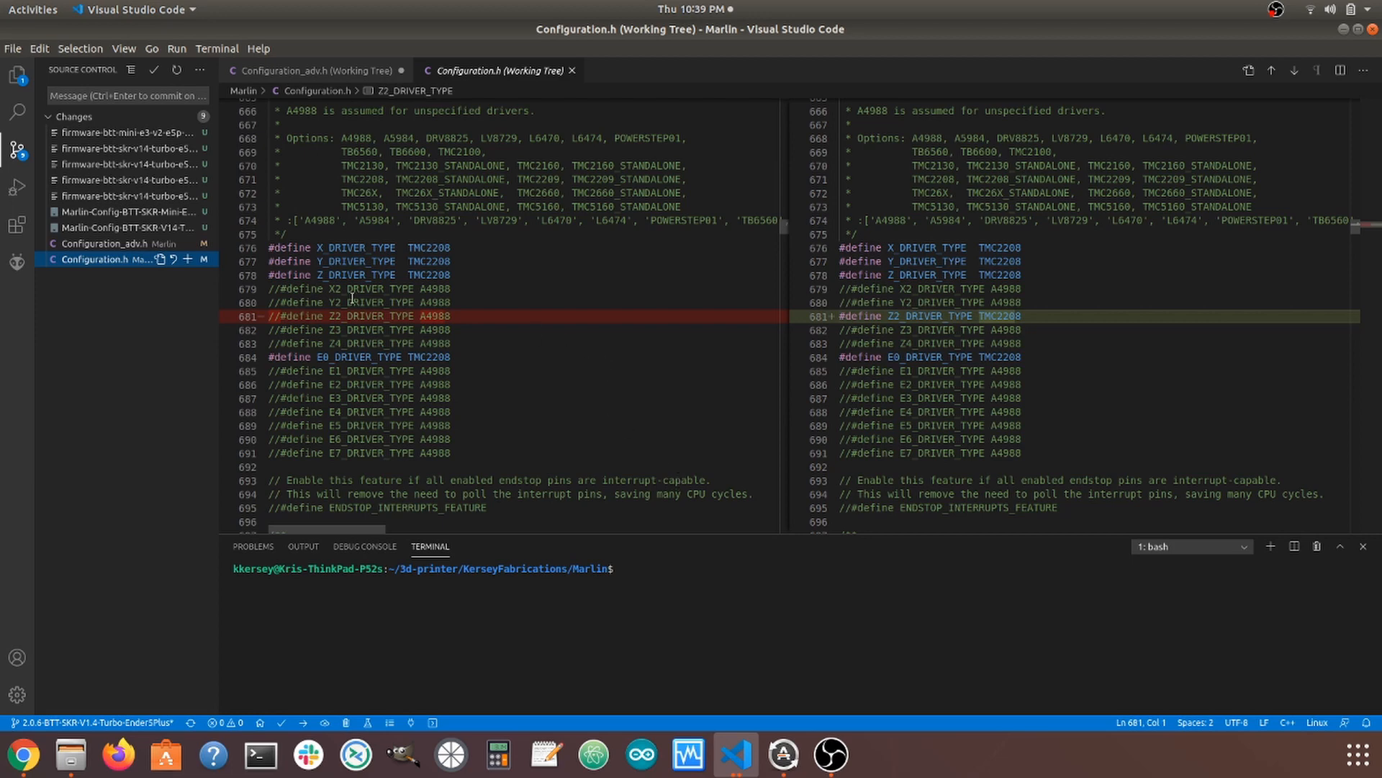
mouse_move(86, 259)
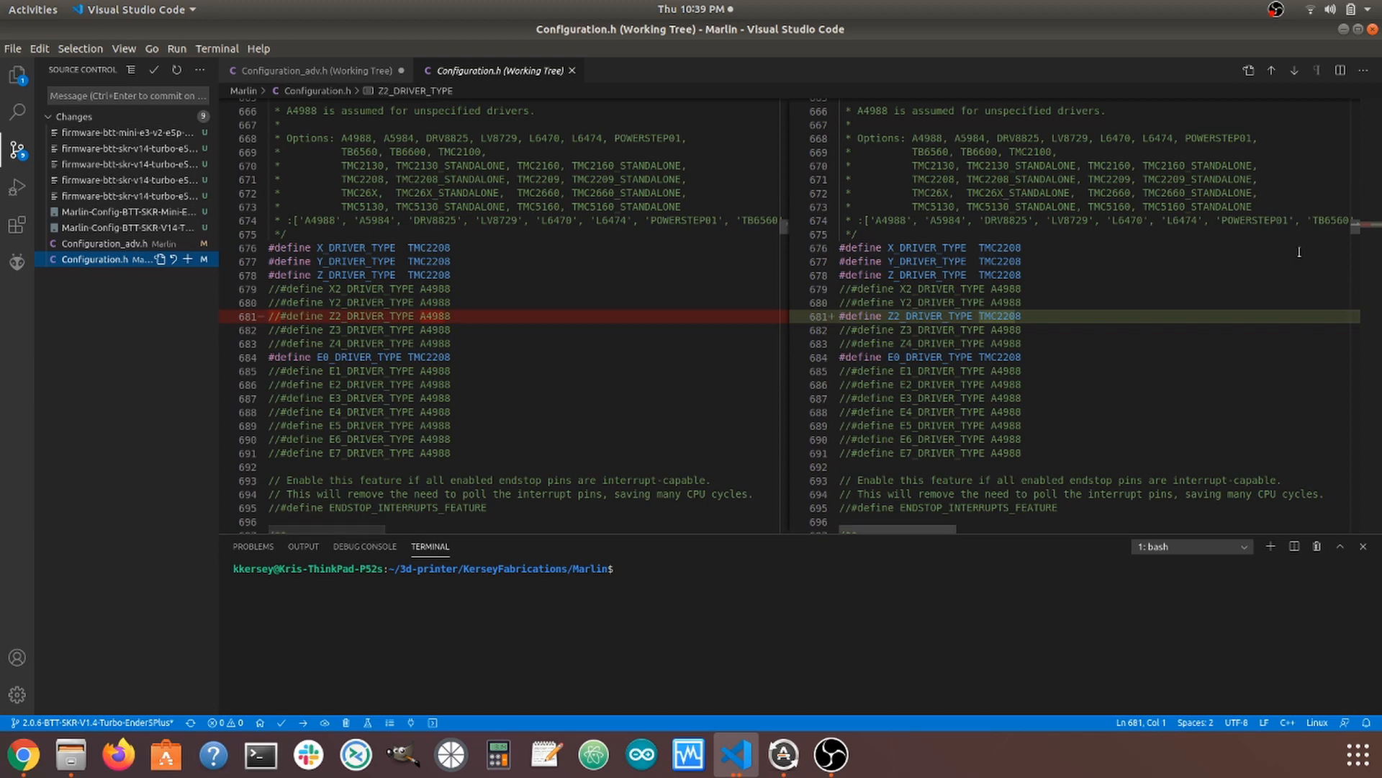
mouse_move(1110, 290)
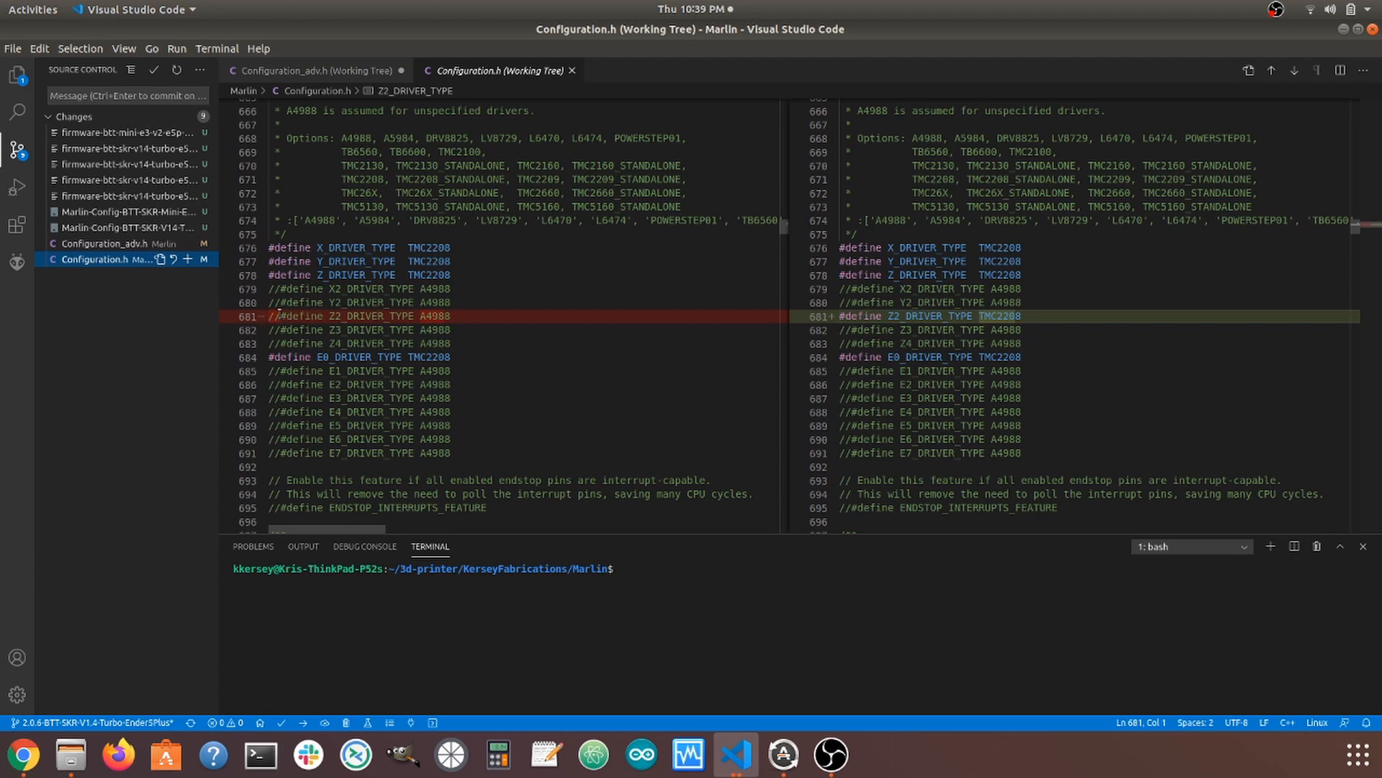
mouse_move(832, 318)
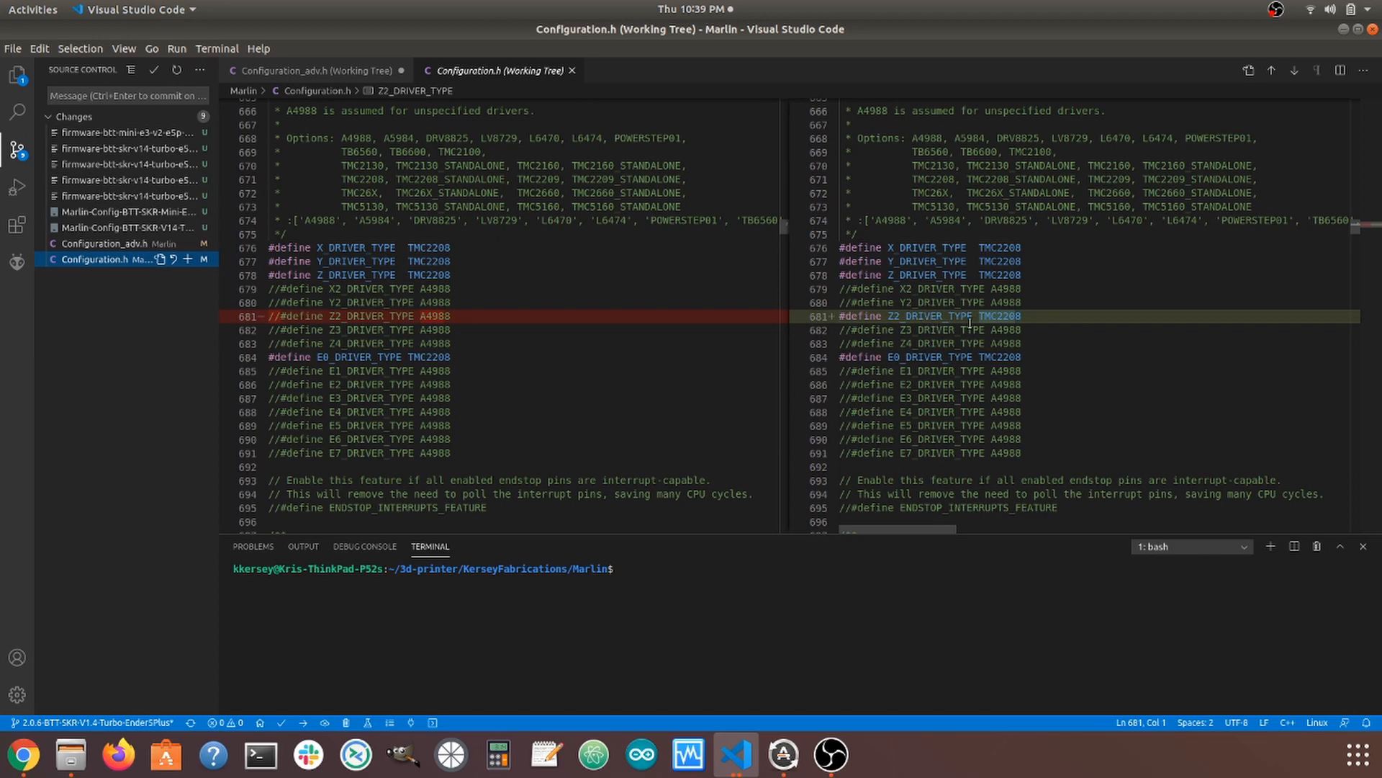
mouse_move(997, 329)
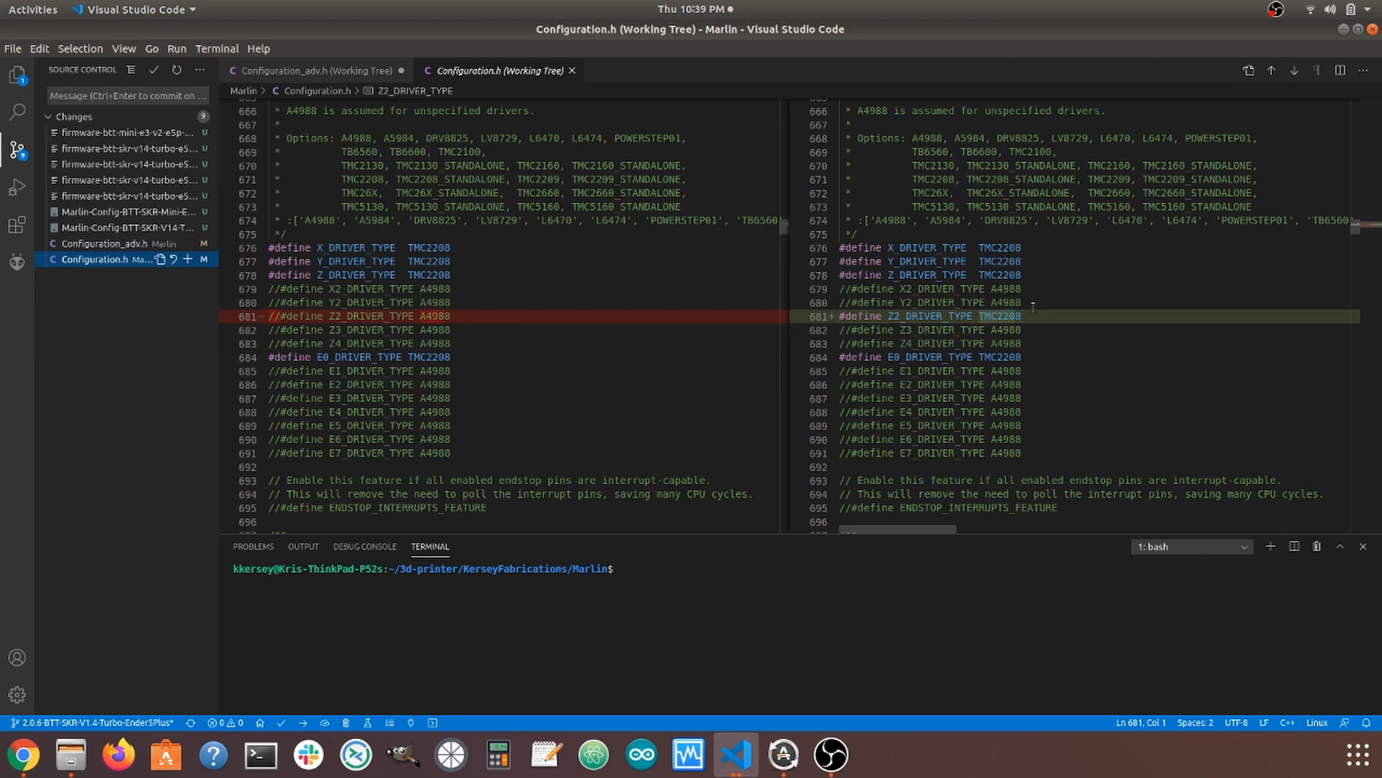
mouse_move(144, 267)
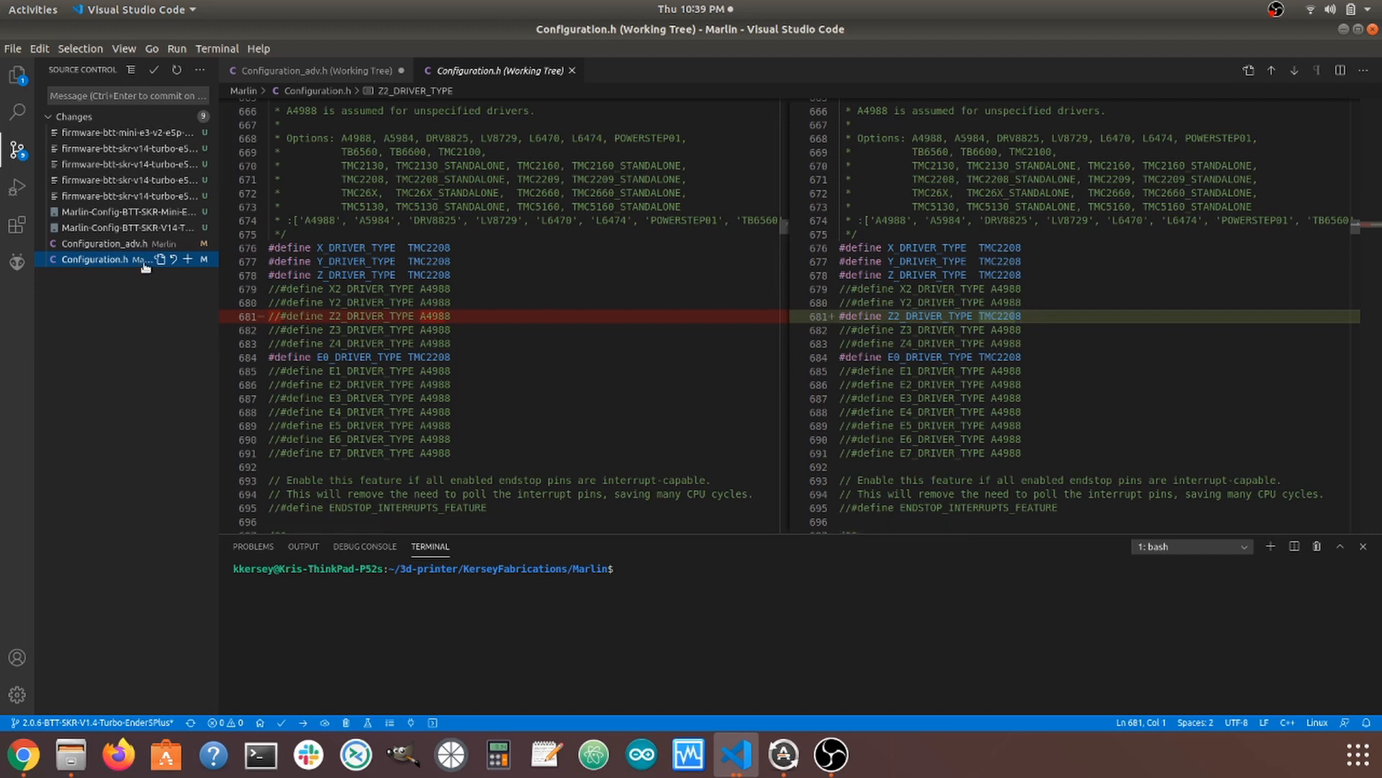
mouse_move(97, 252)
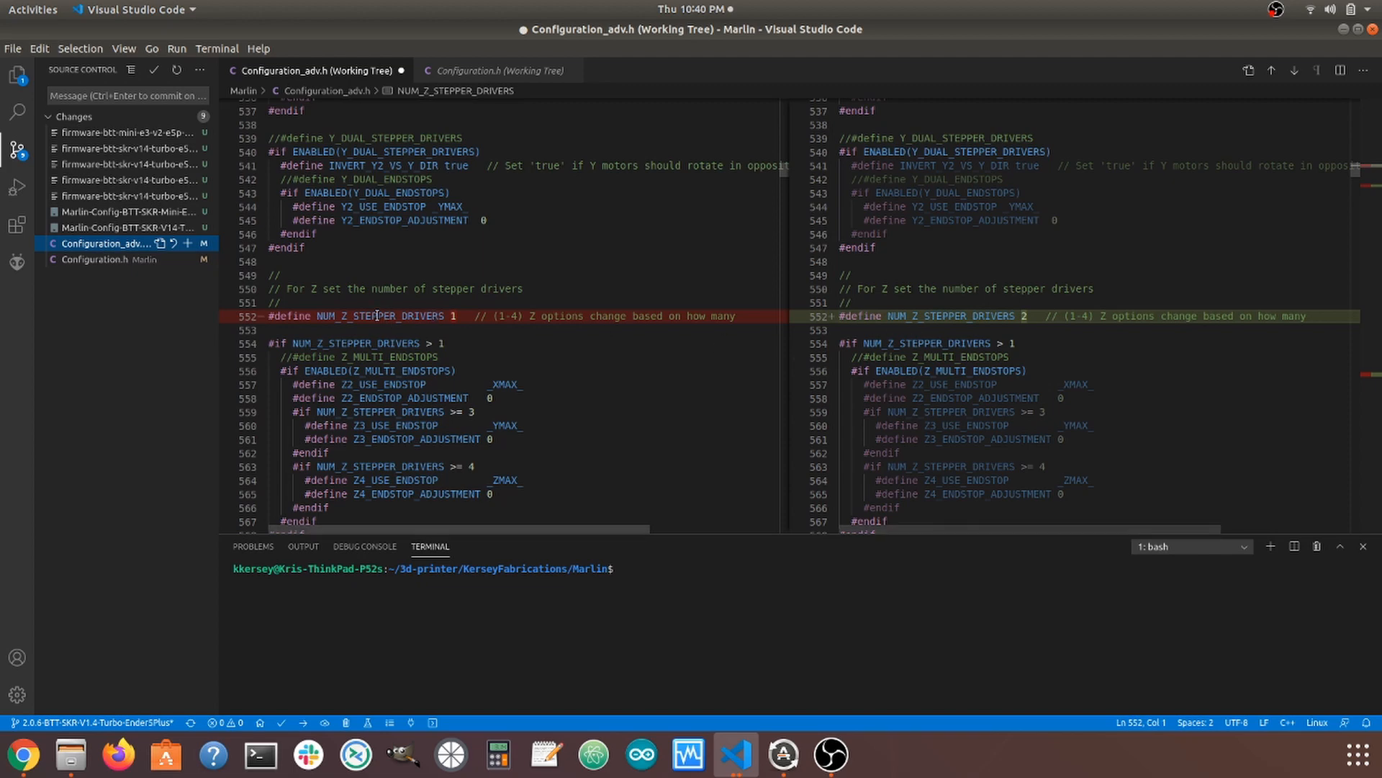
mouse_move(462, 329)
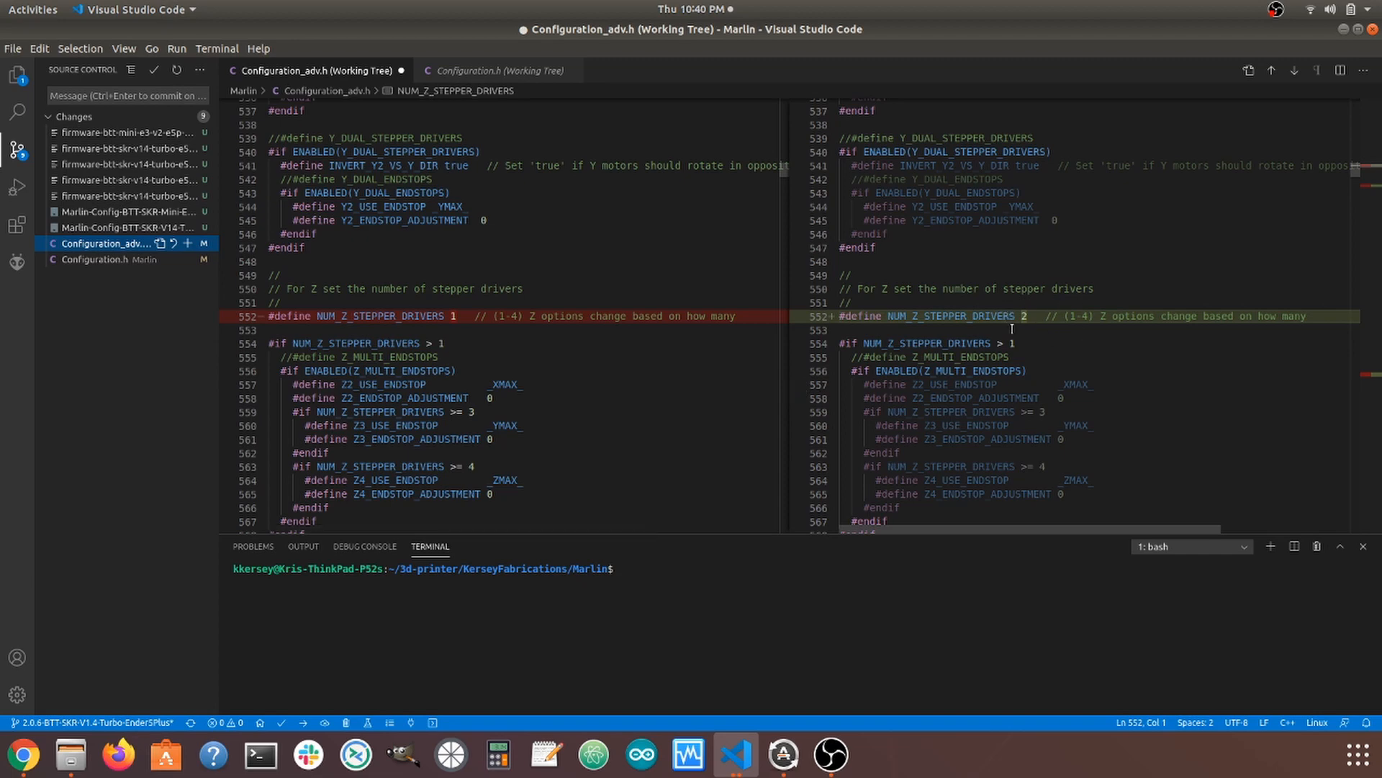
mouse_move(1299, 95)
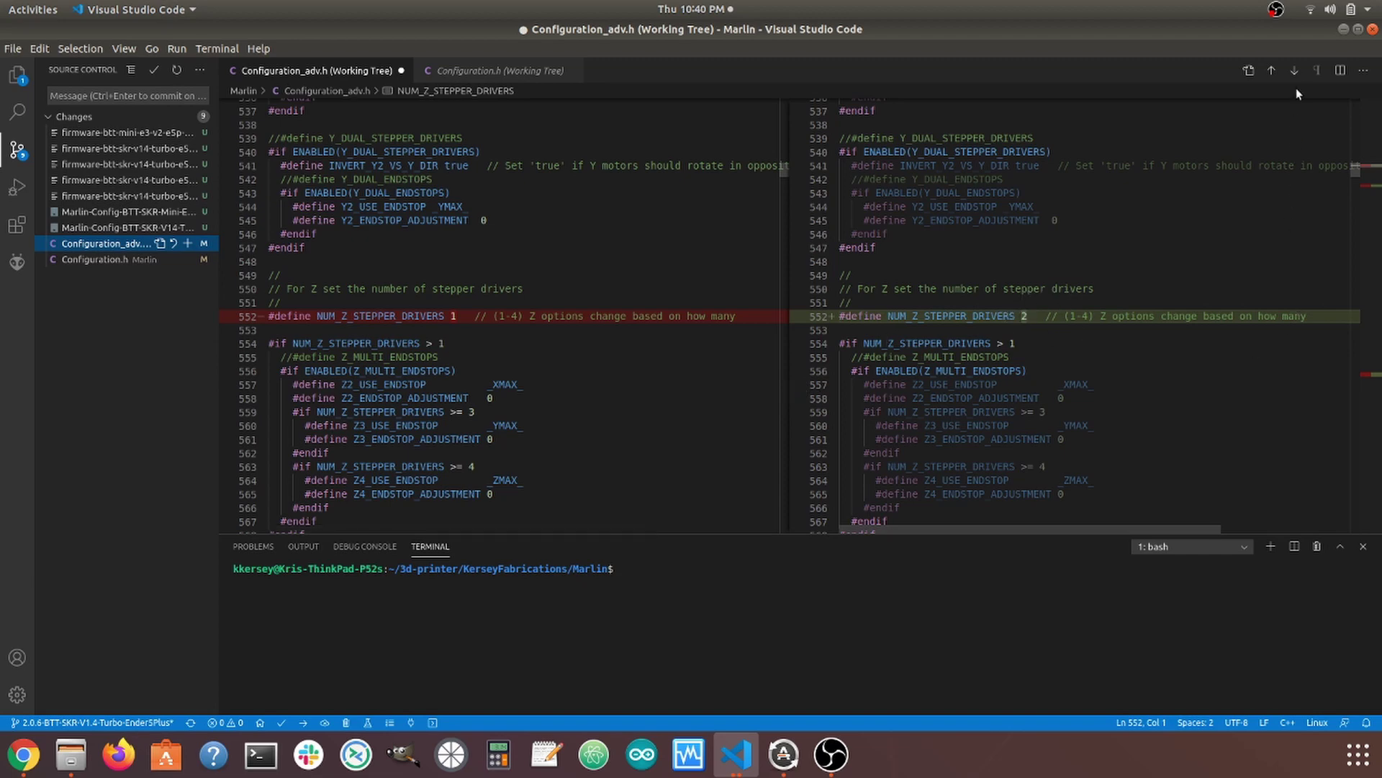
scroll(down, 3)
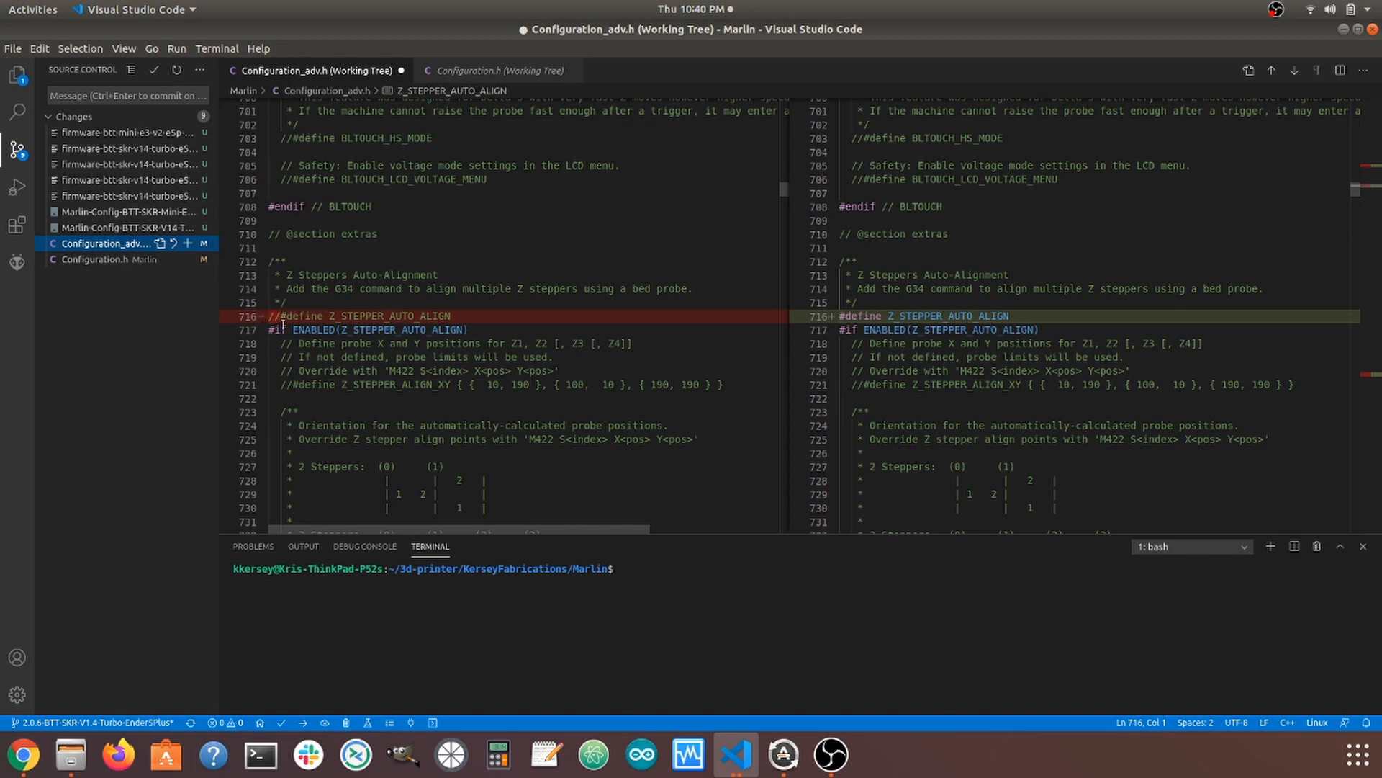
mouse_move(831, 313)
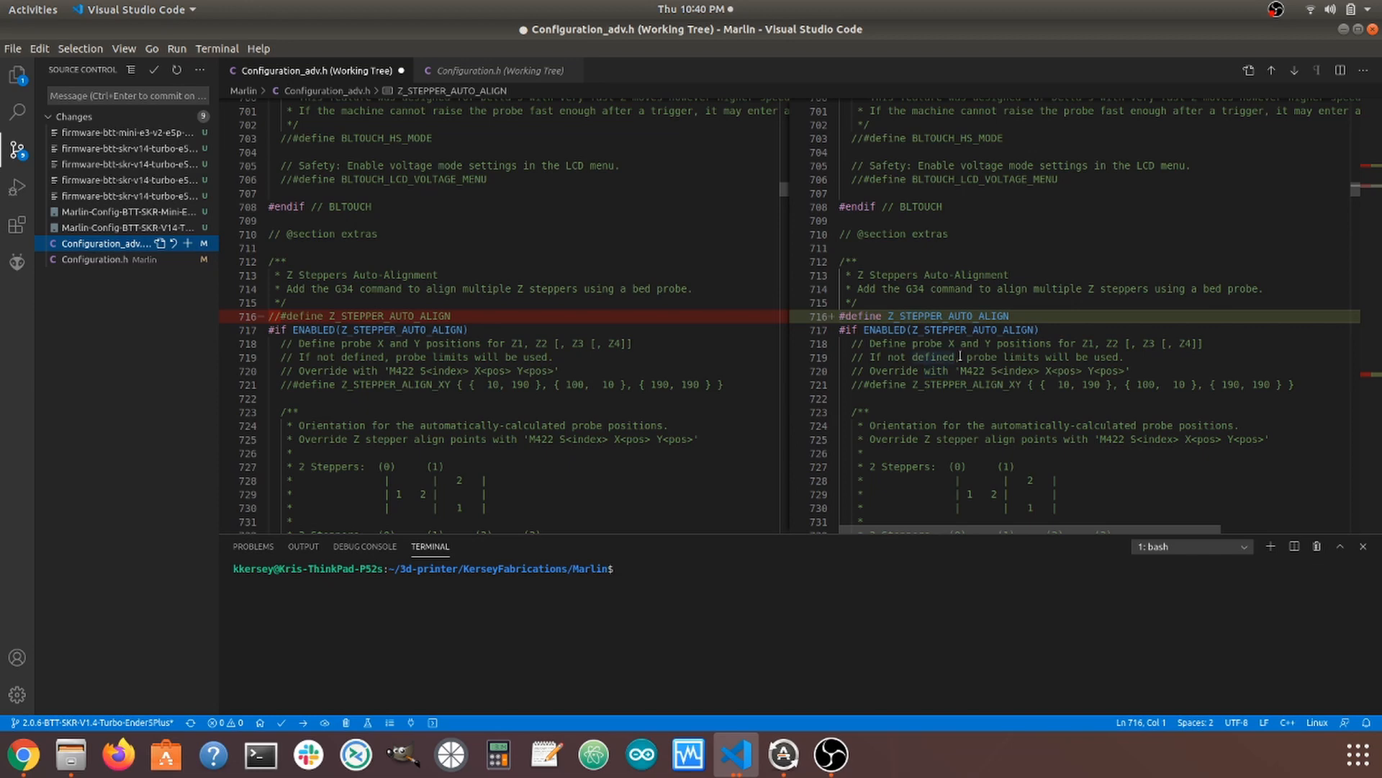
scroll(down, 3)
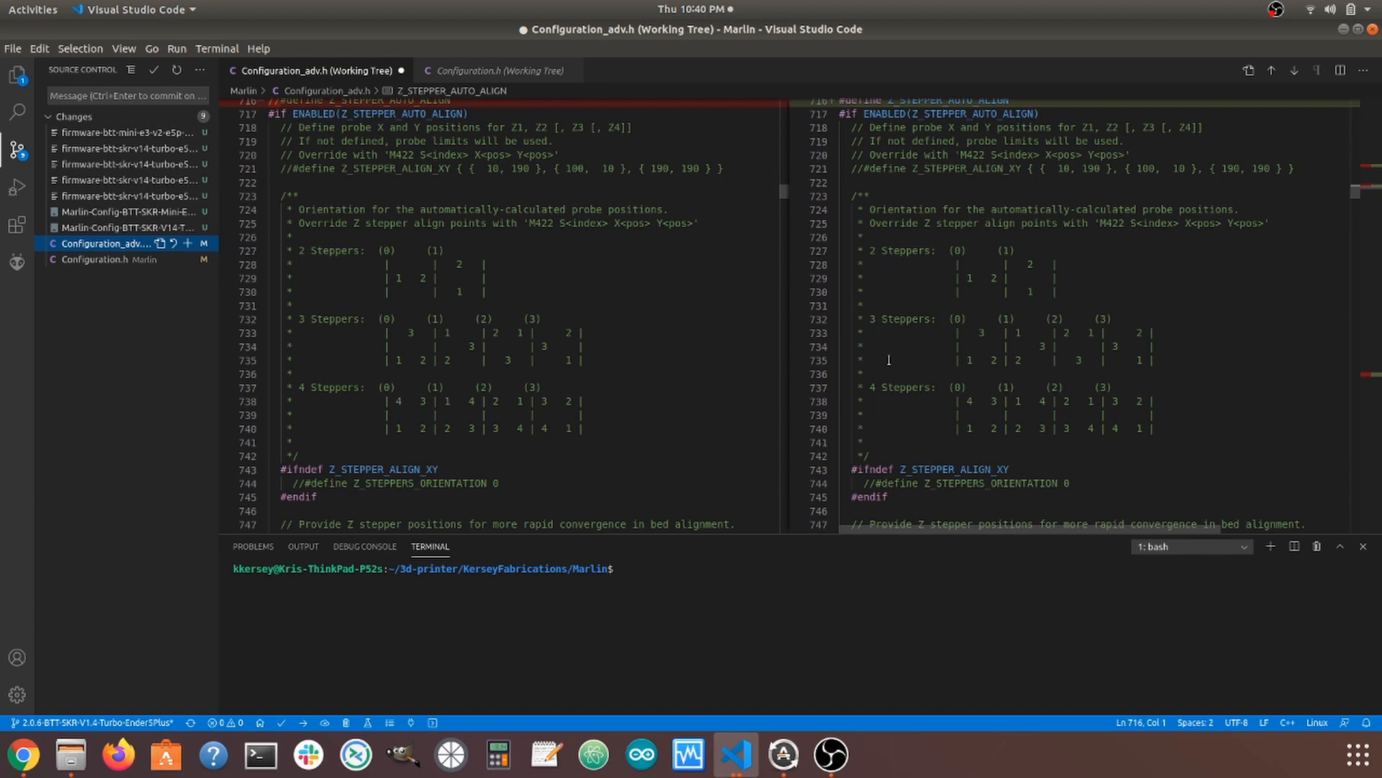
mouse_move(871, 414)
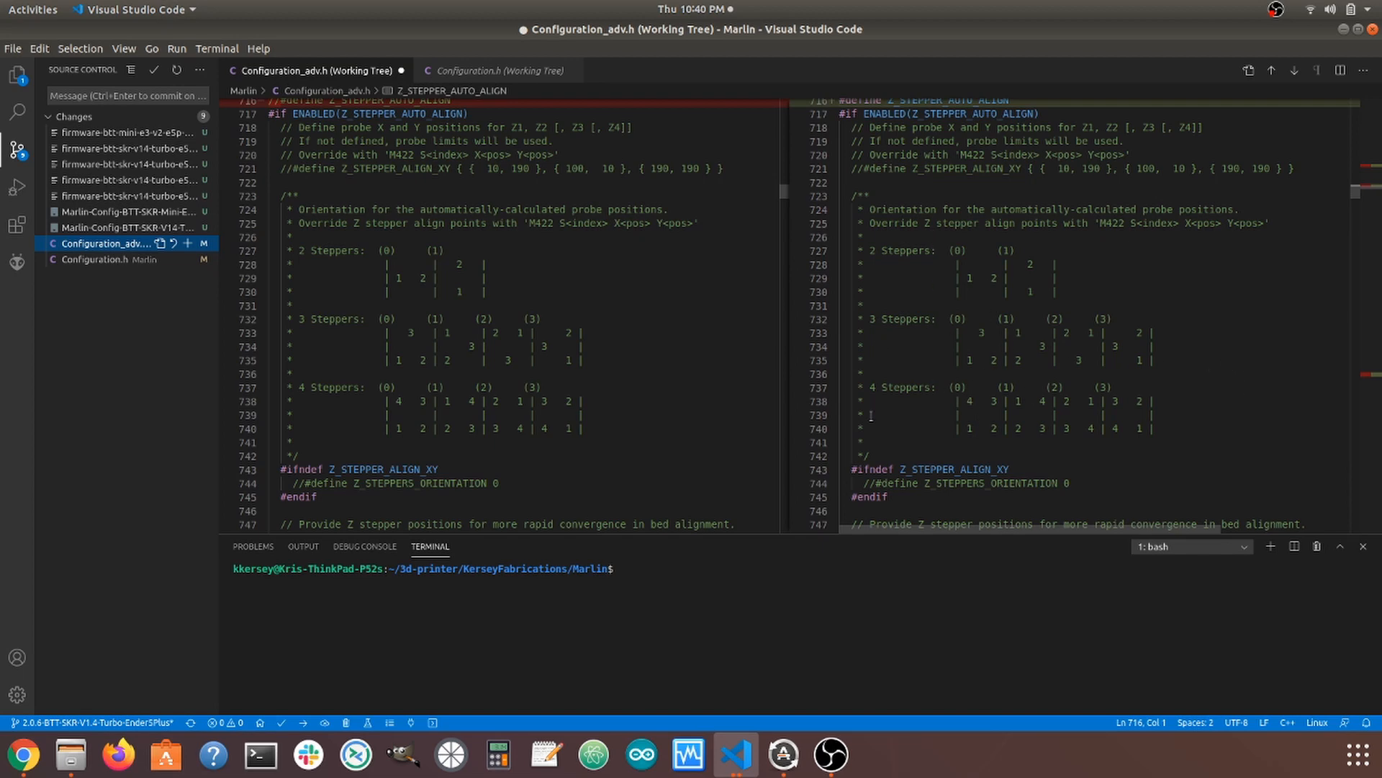
scroll(down, 3)
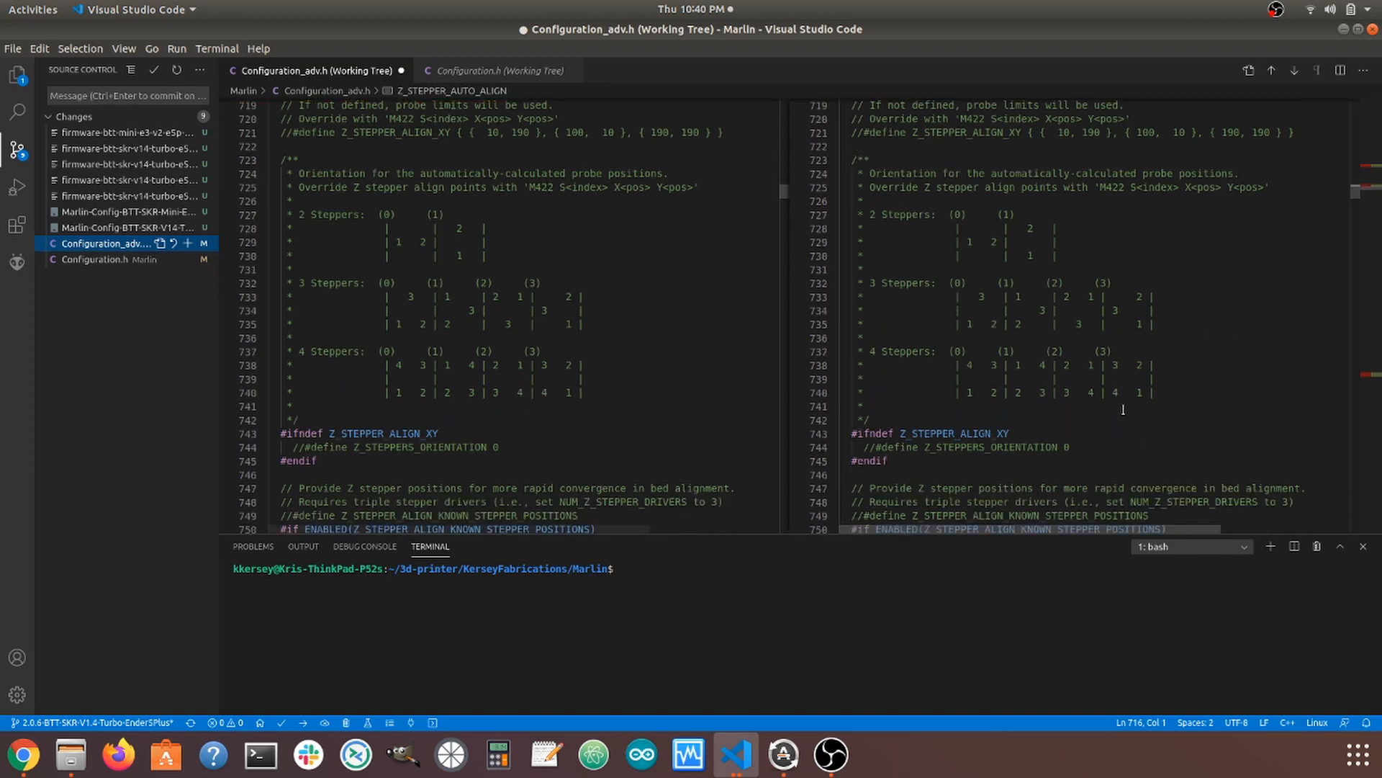
scroll(down, 3)
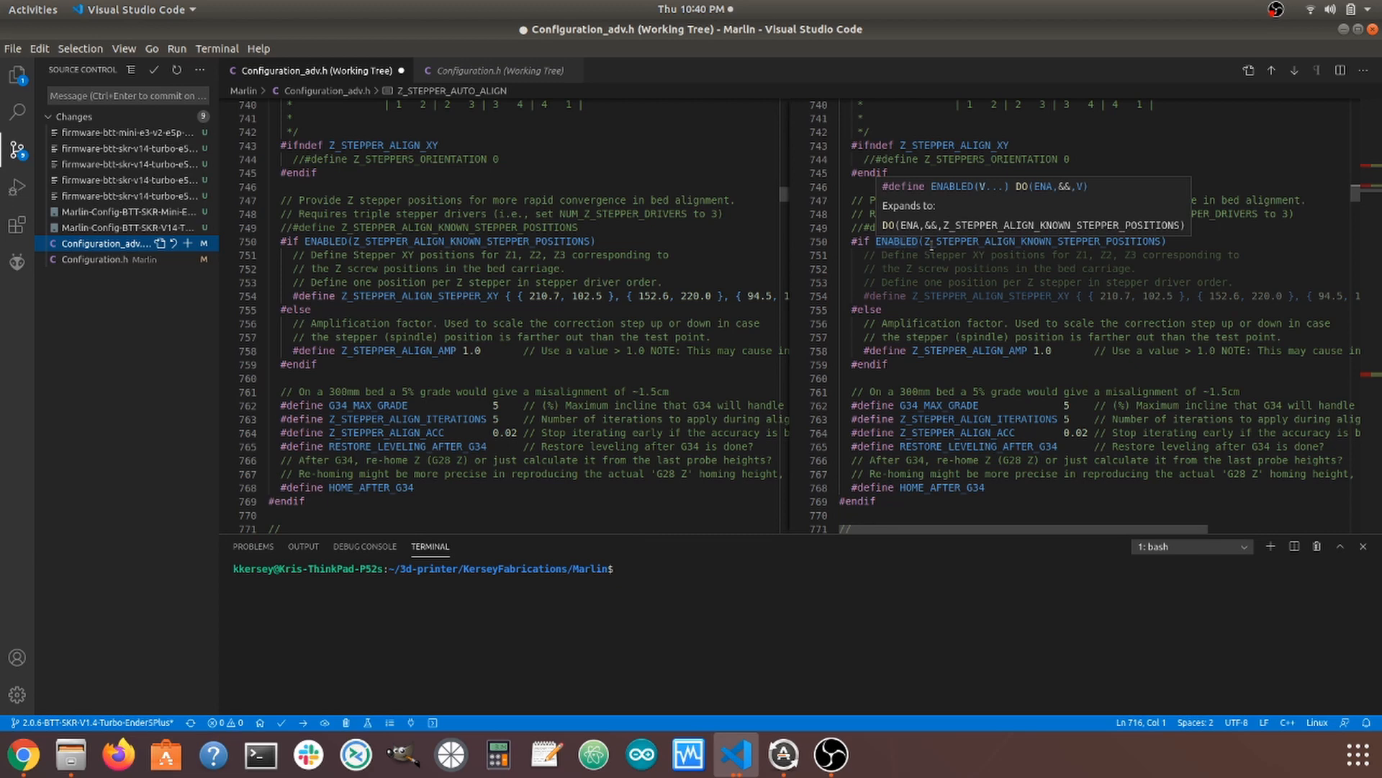
mouse_move(977, 227)
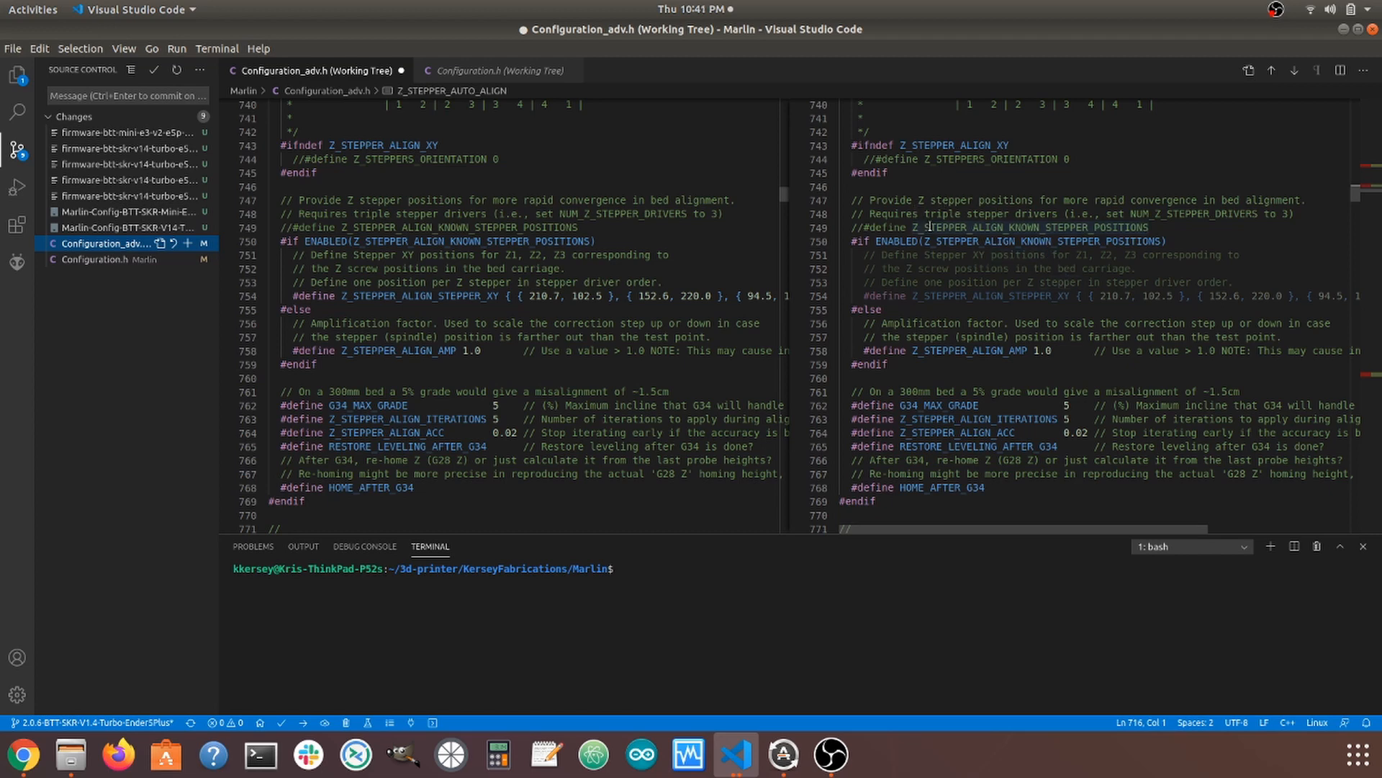
mouse_move(1024, 327)
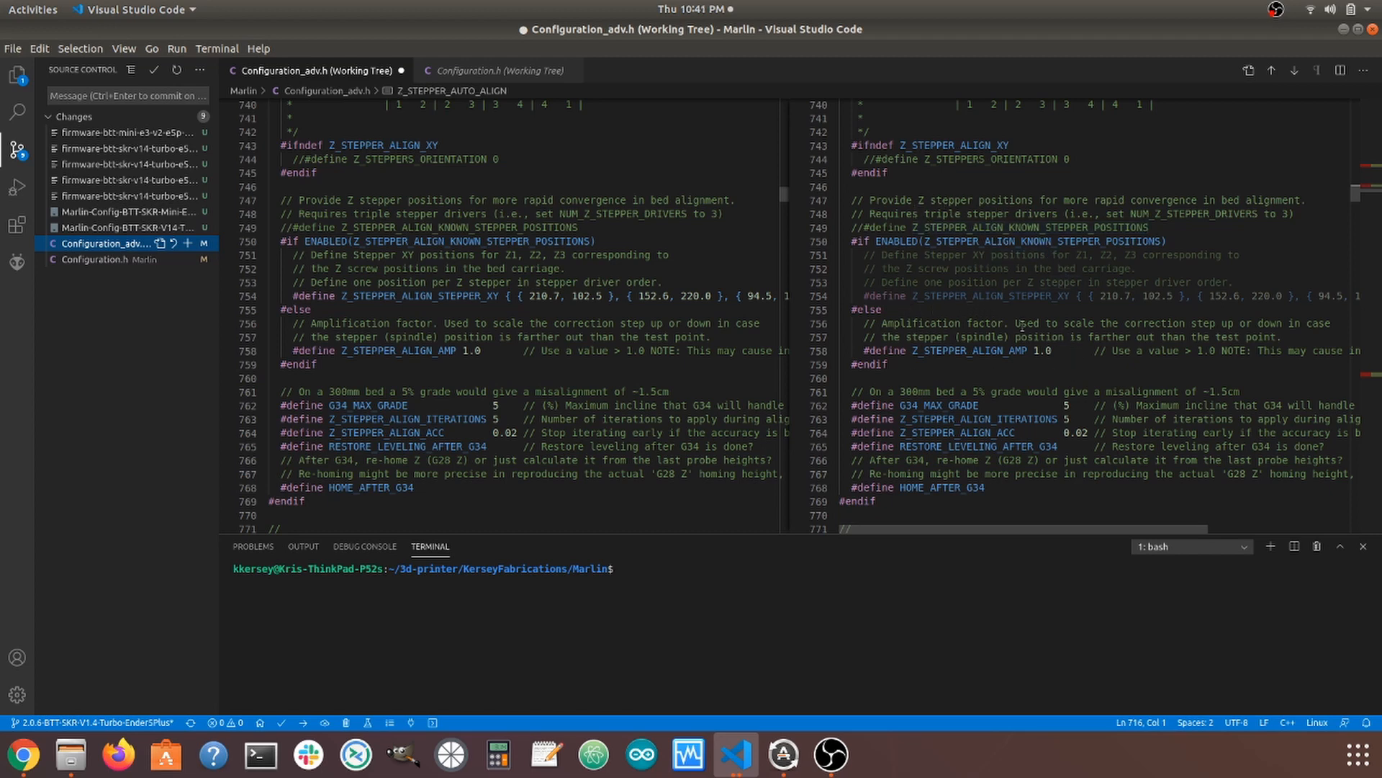
scroll(down, 3)
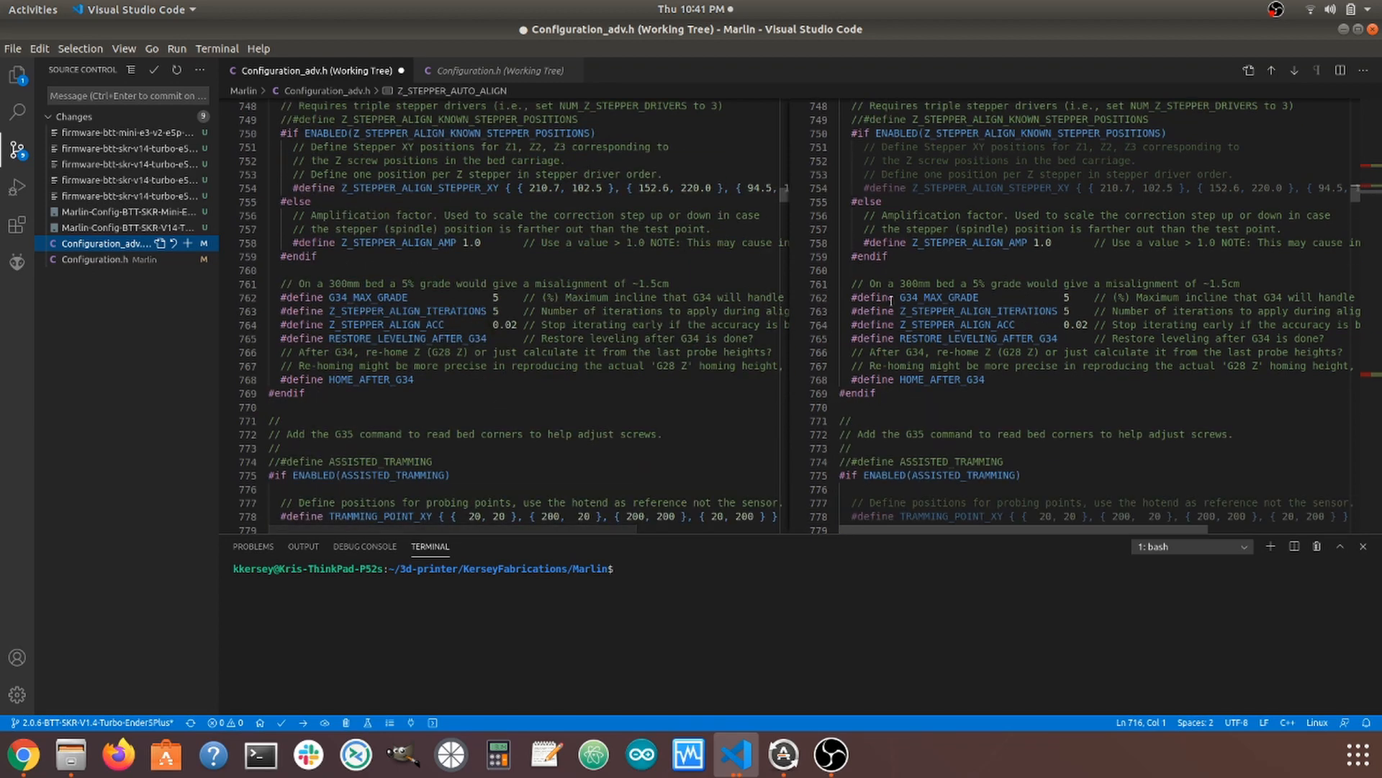
mouse_move(941, 298)
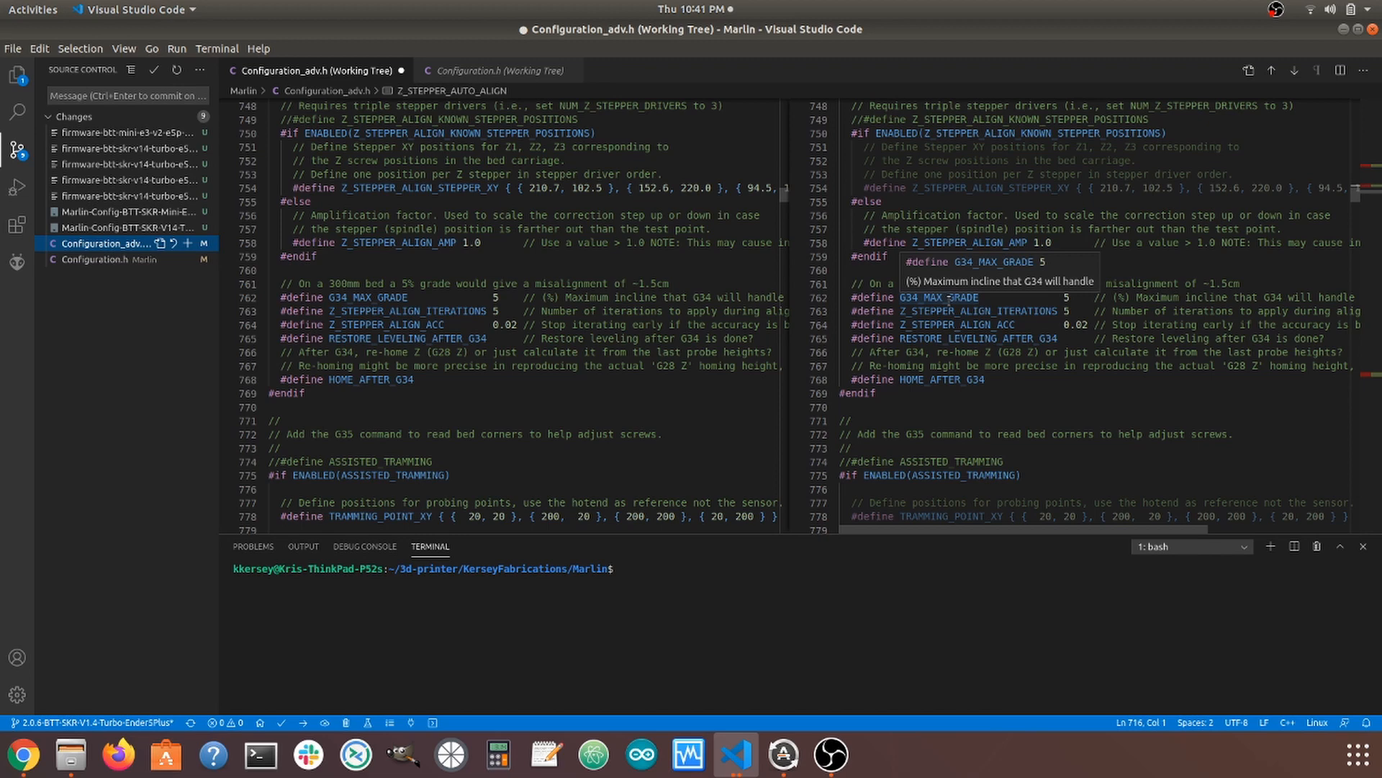
mouse_move(1041, 297)
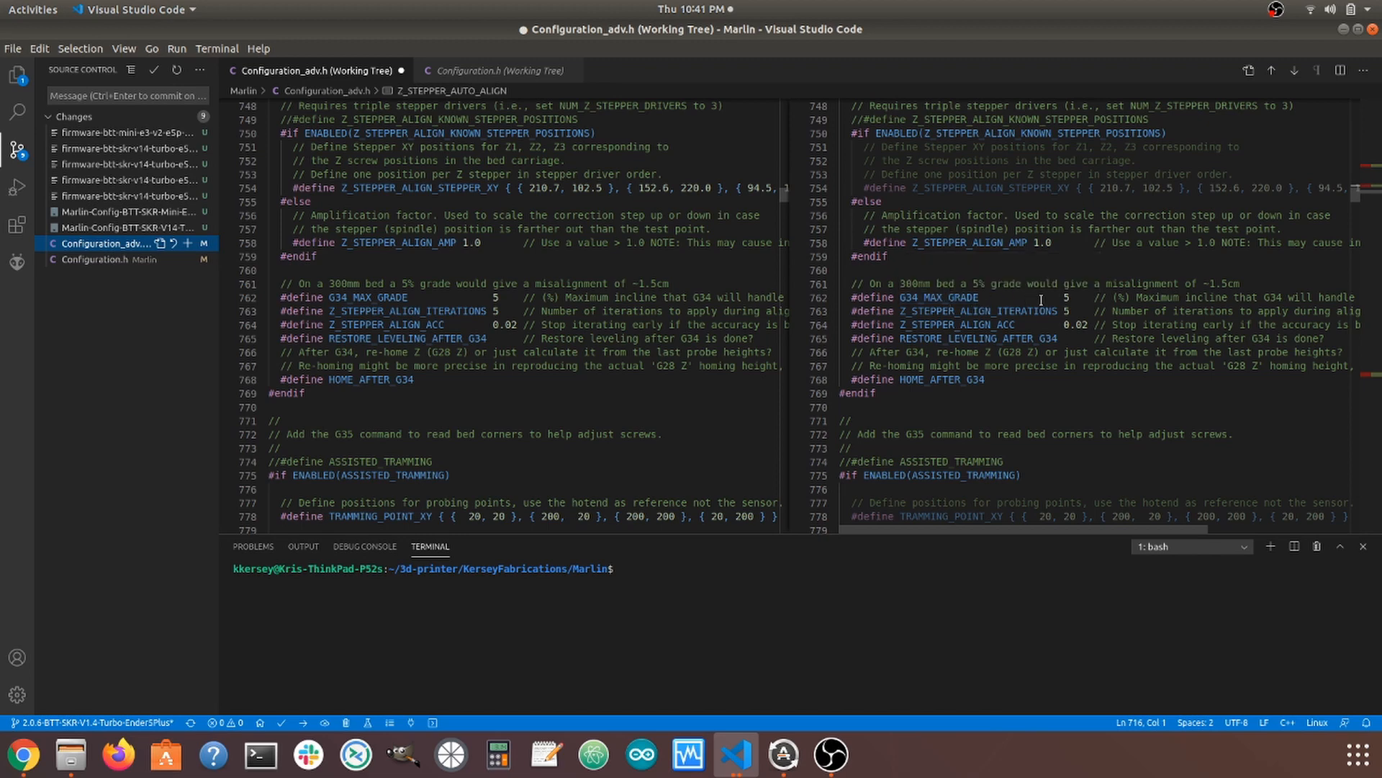
mouse_move(1065, 310)
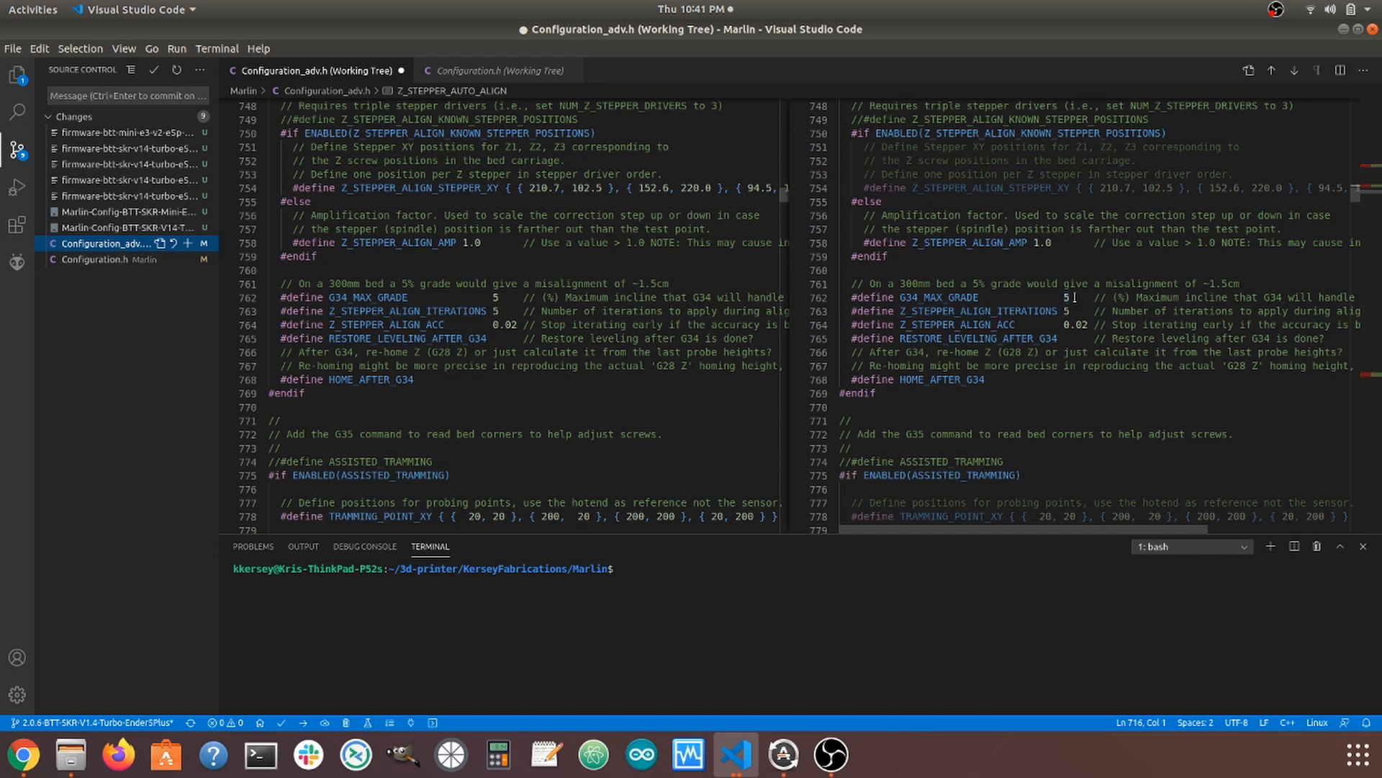
mouse_move(1066, 298)
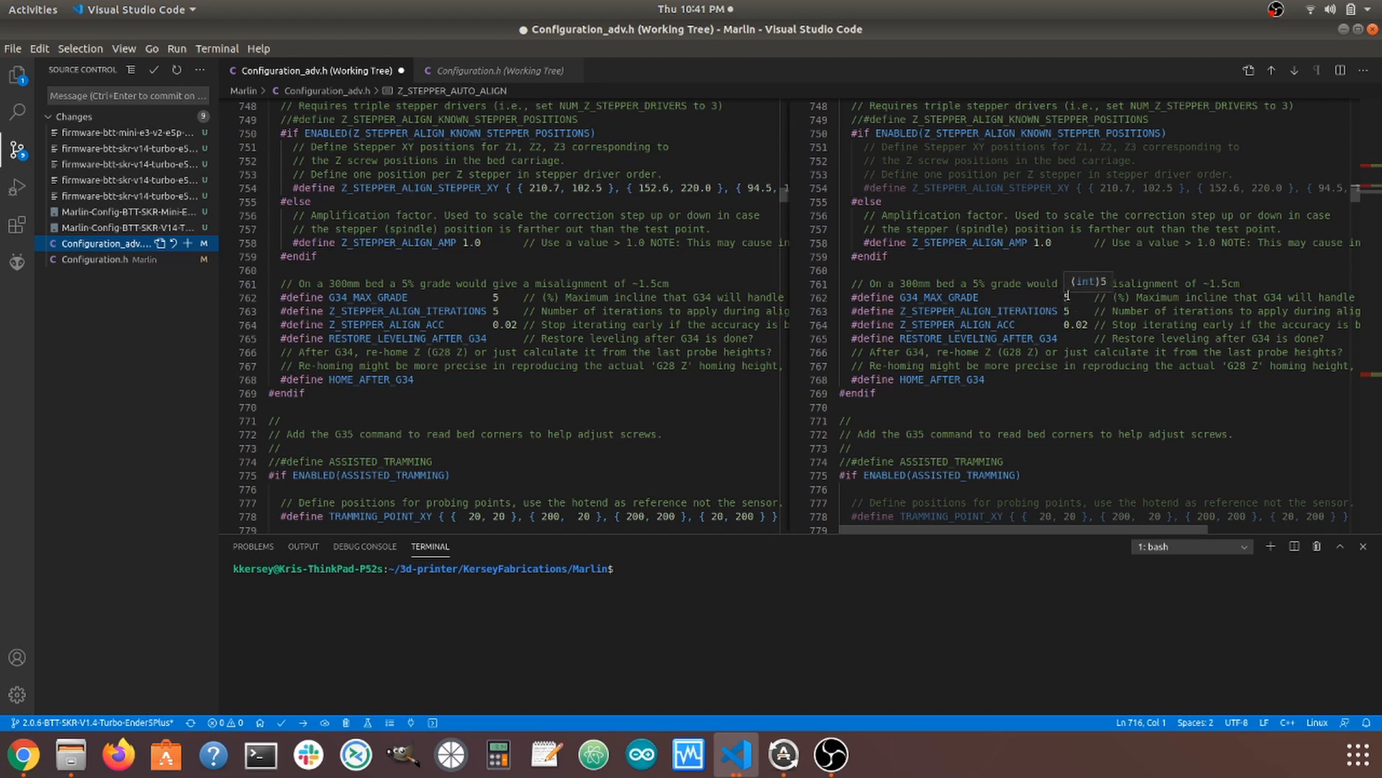
mouse_move(1086, 296)
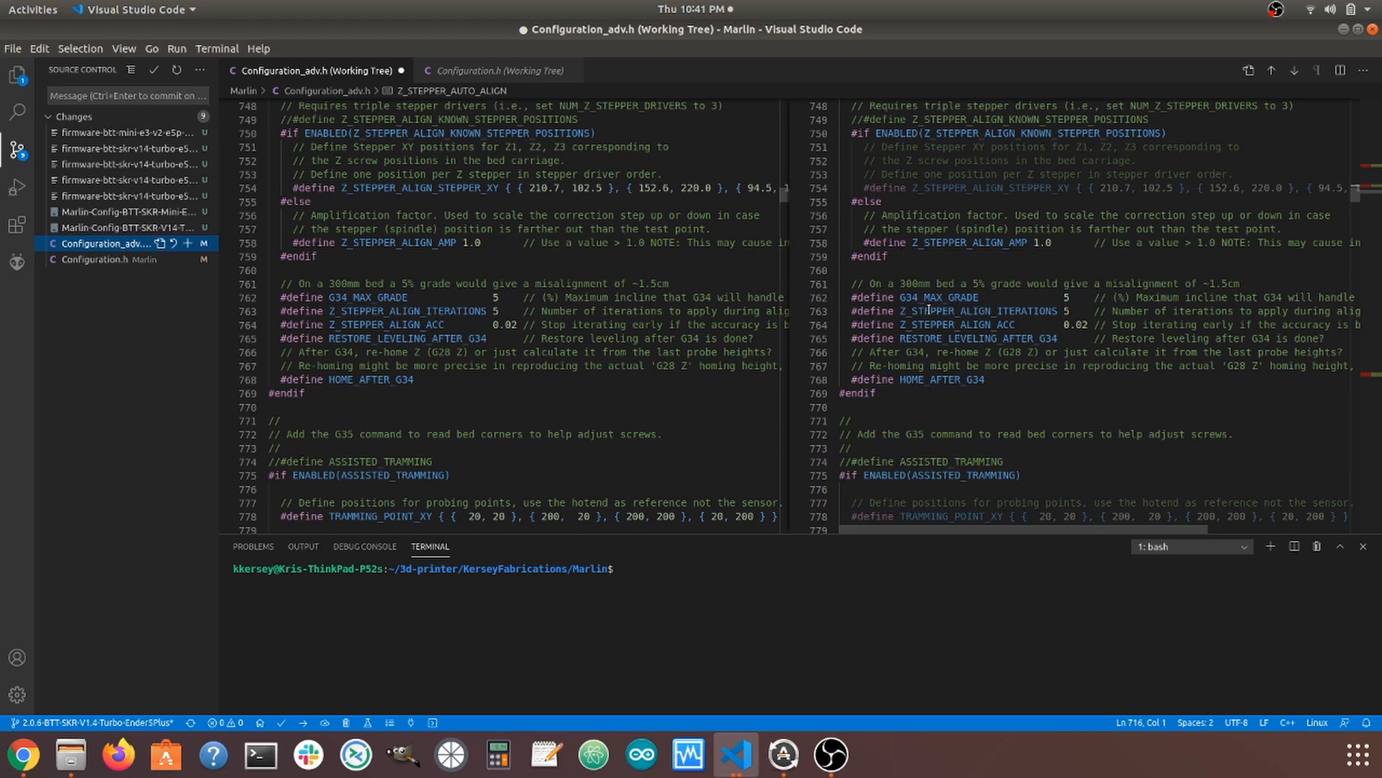
mouse_move(973, 311)
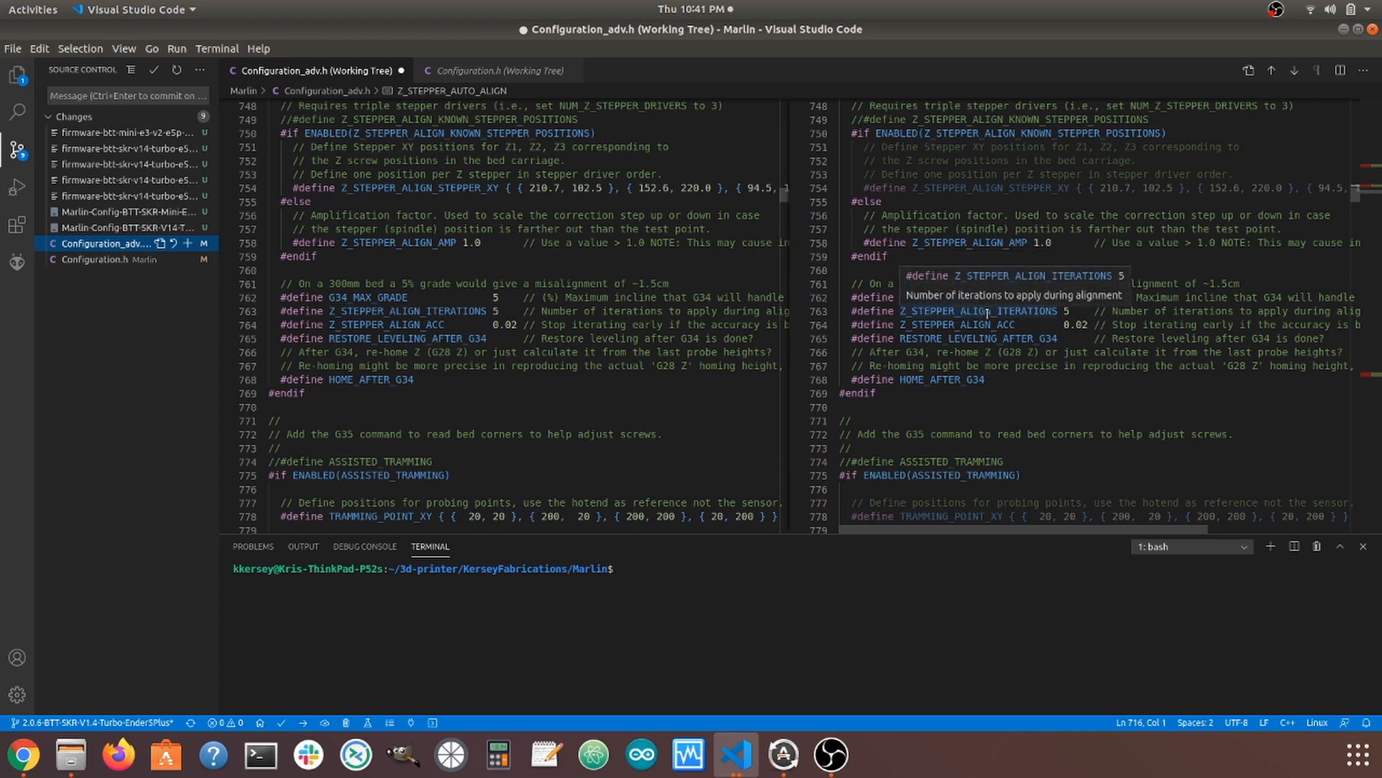
mouse_move(911, 324)
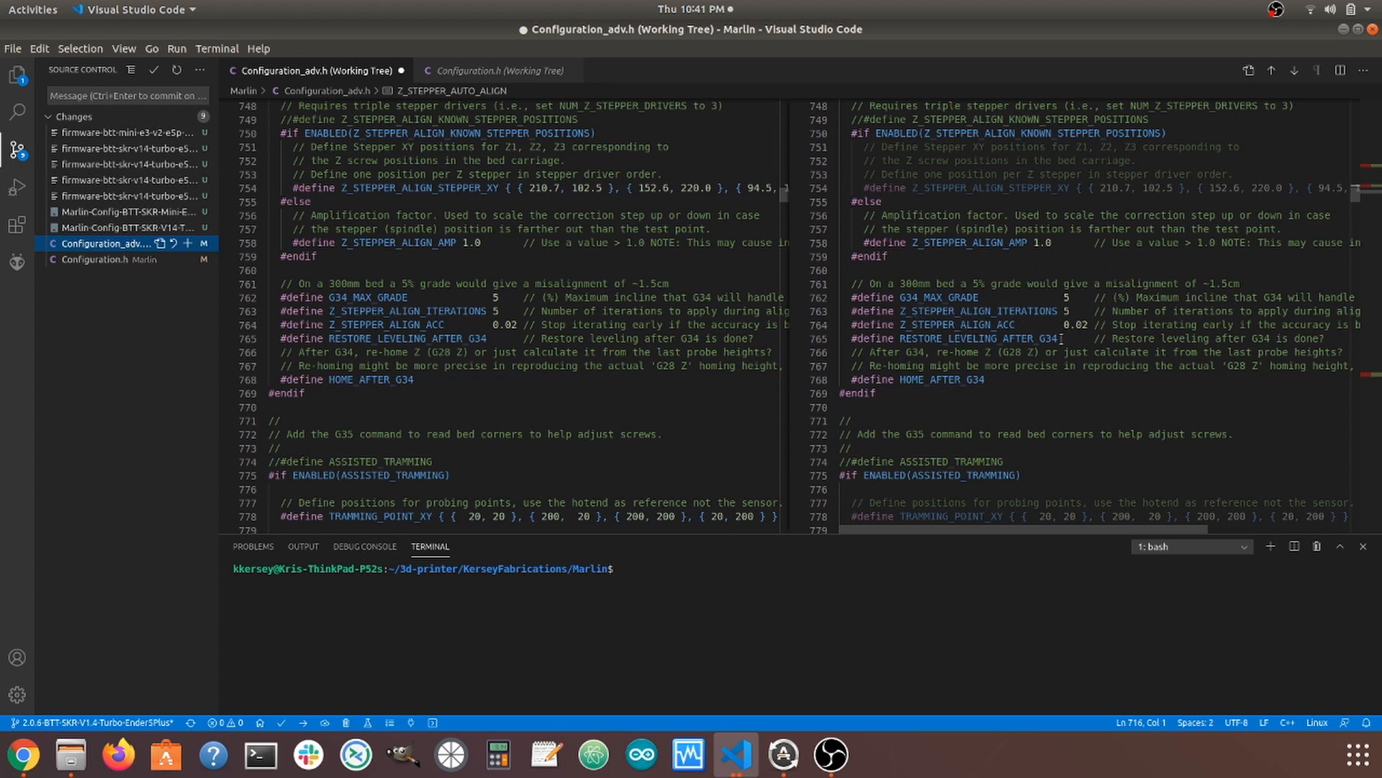
mouse_move(1076, 324)
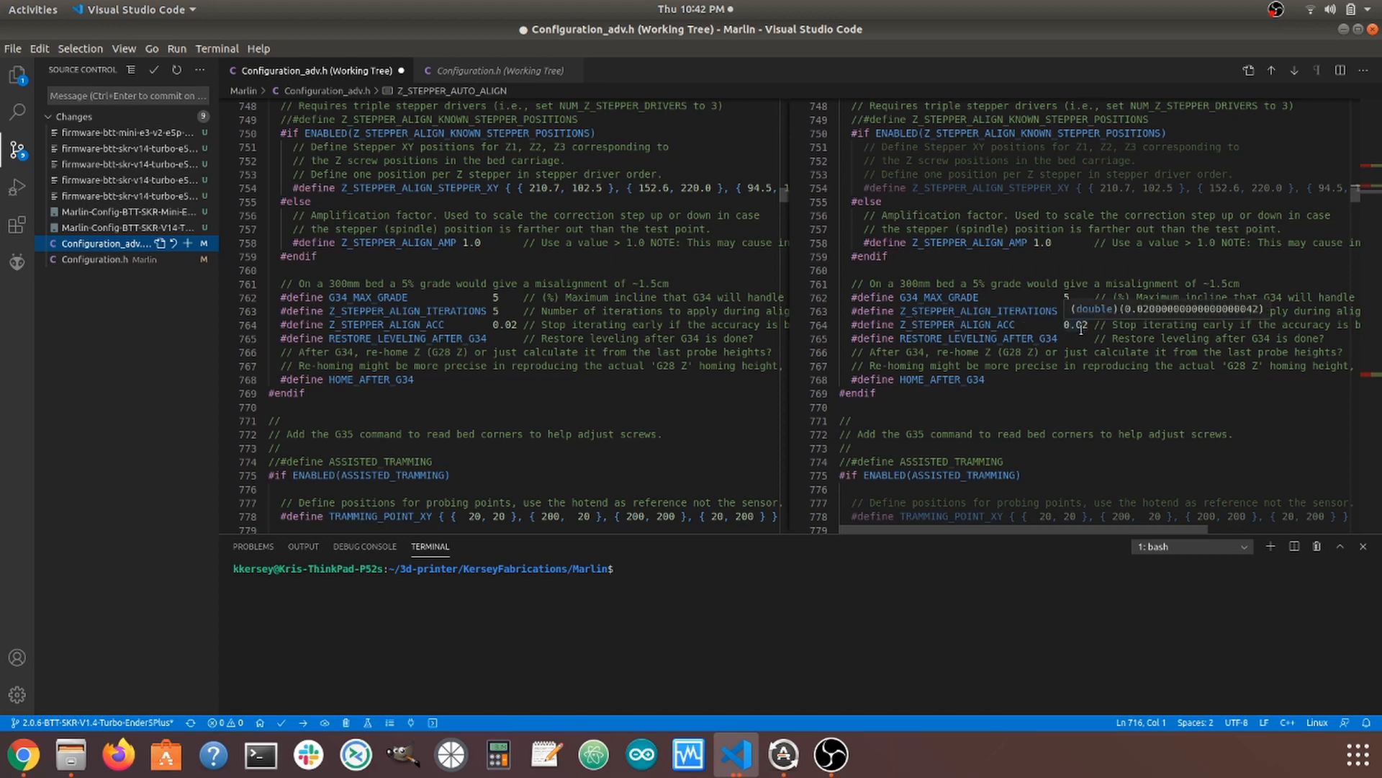
mouse_move(1157, 350)
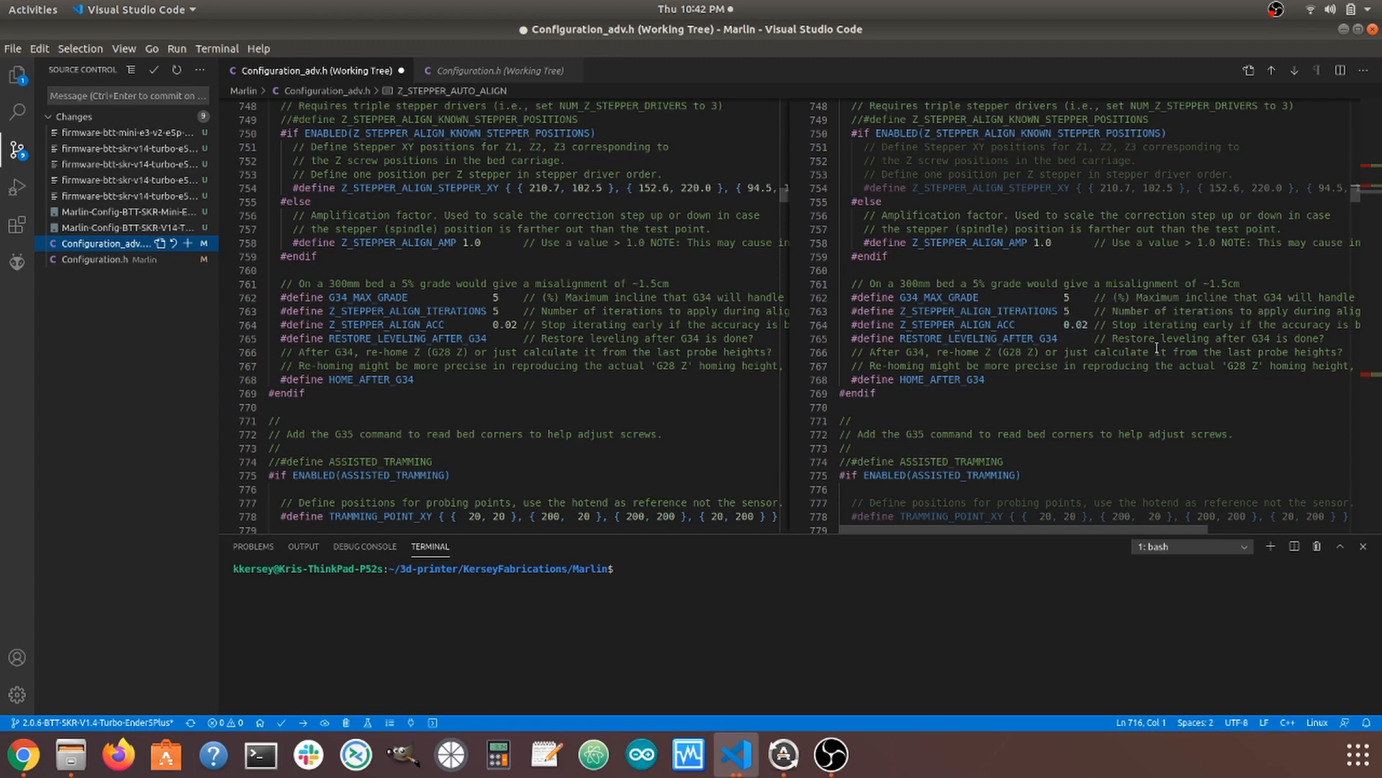
mouse_move(1072, 345)
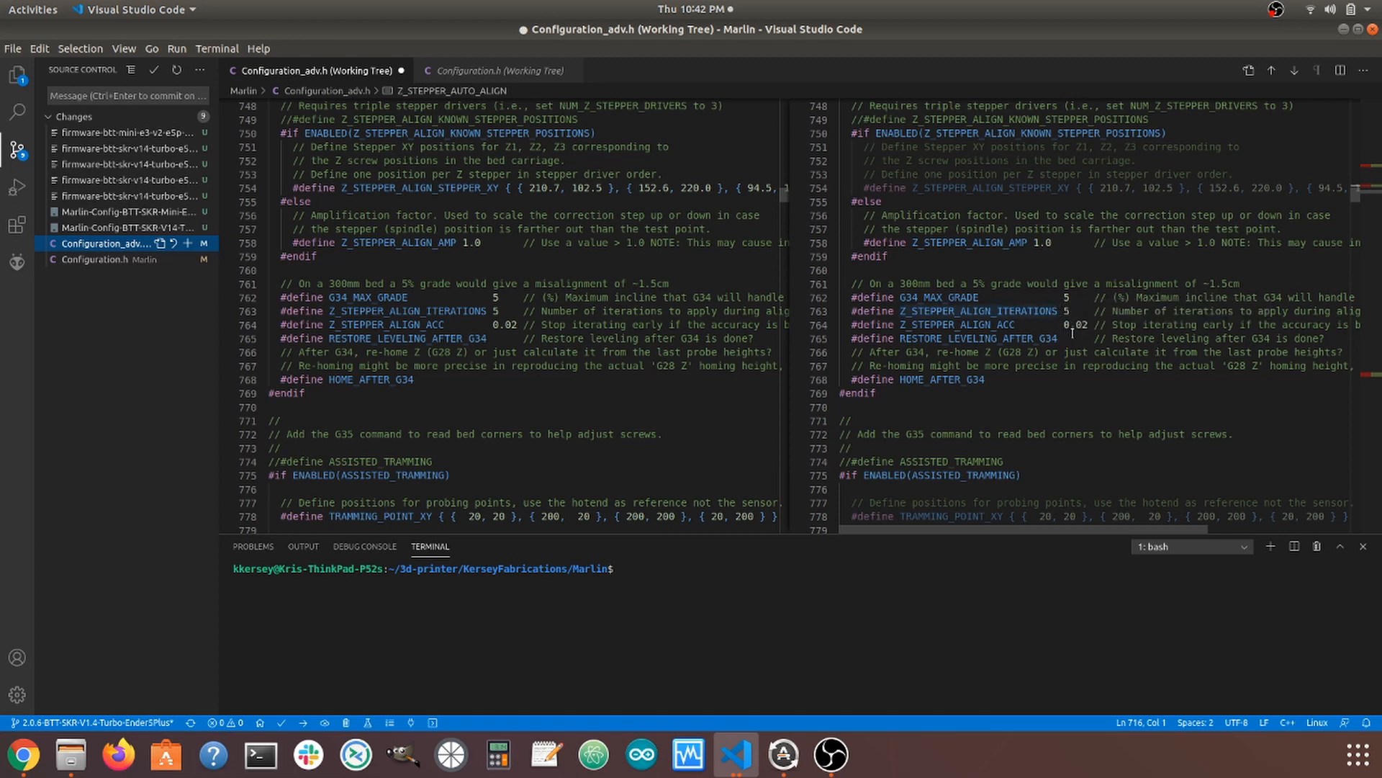
mouse_move(1071, 324)
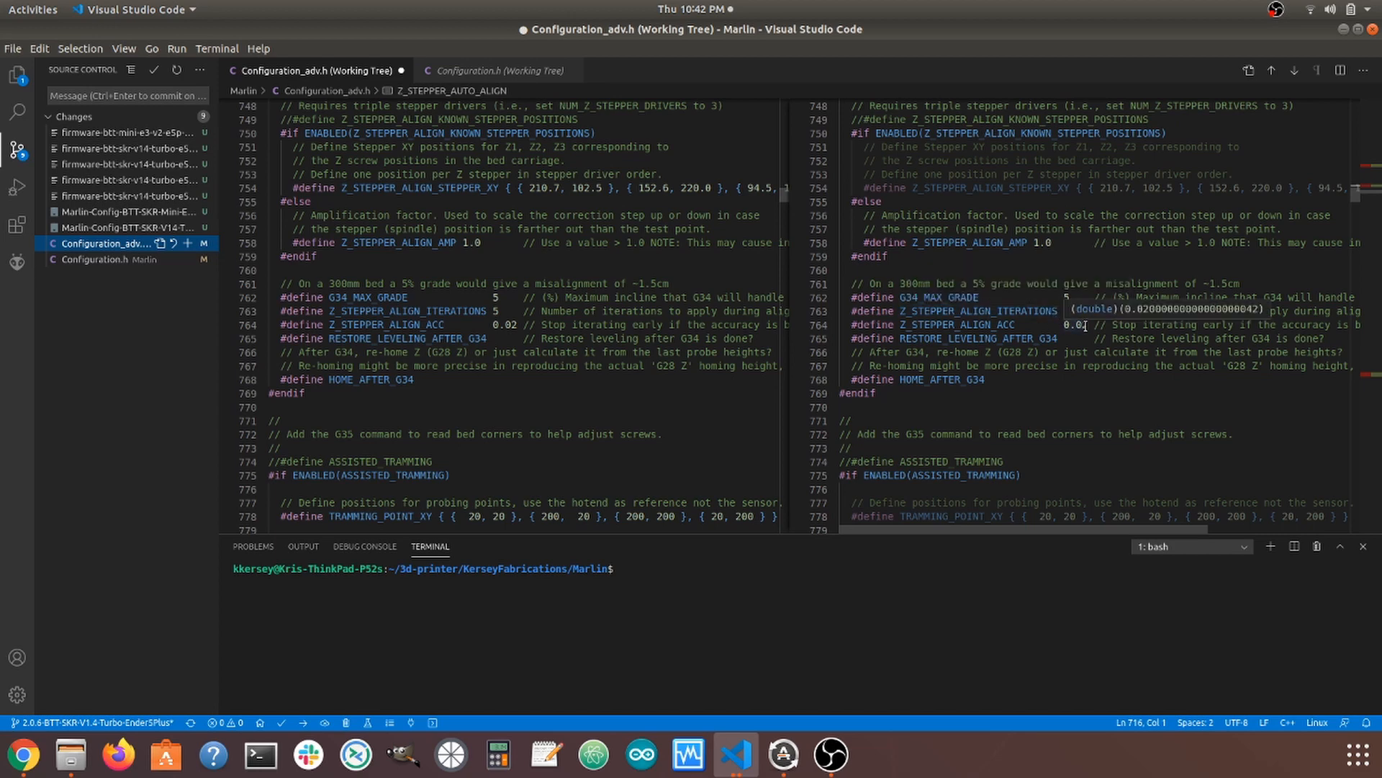
mouse_move(1084, 325)
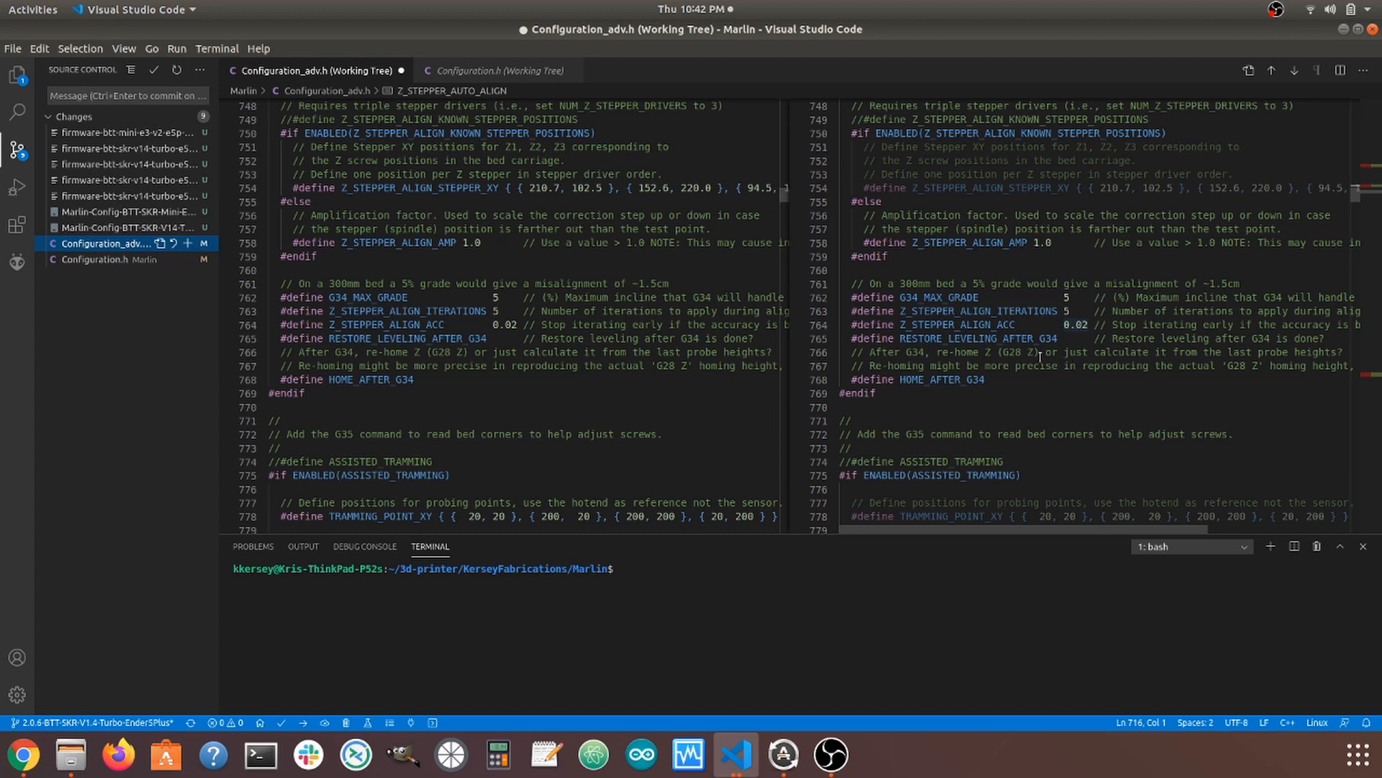
mouse_move(817, 346)
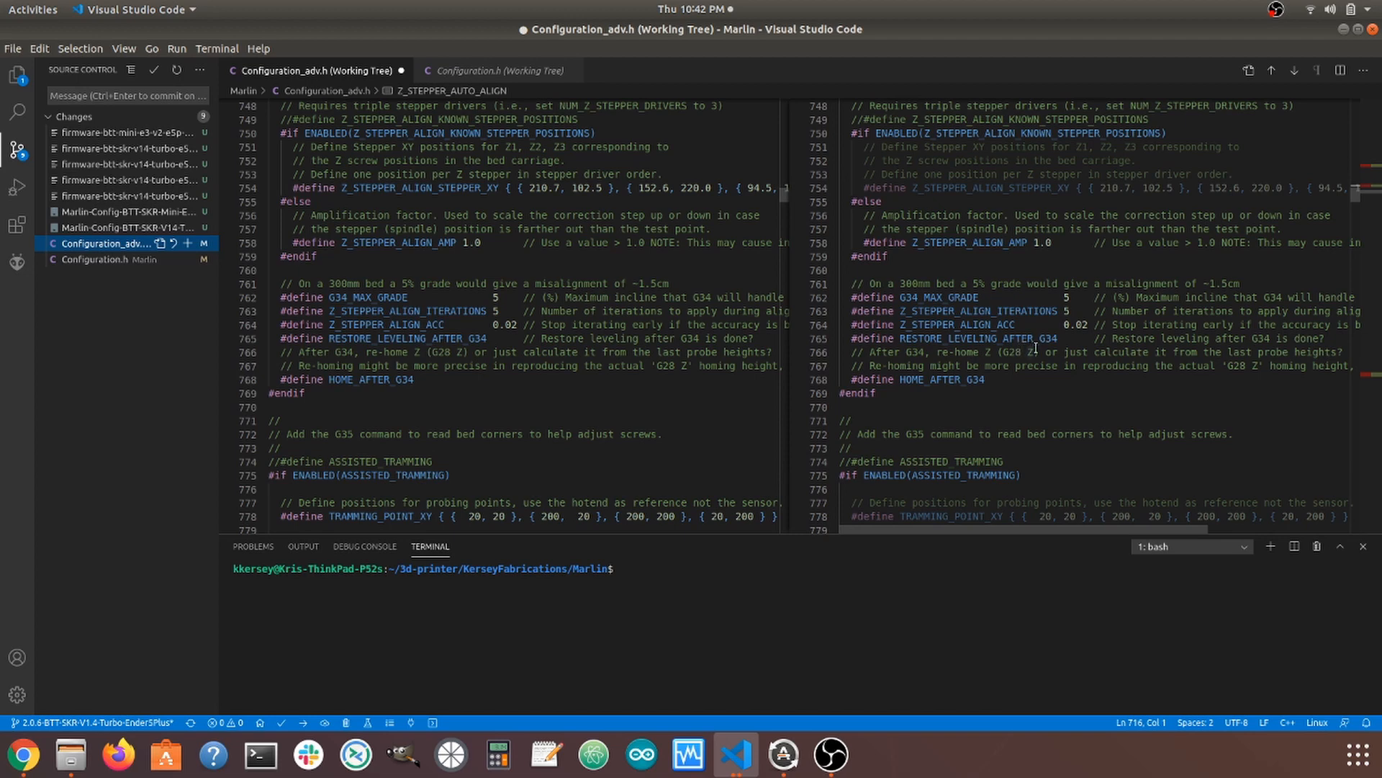
mouse_move(1043, 338)
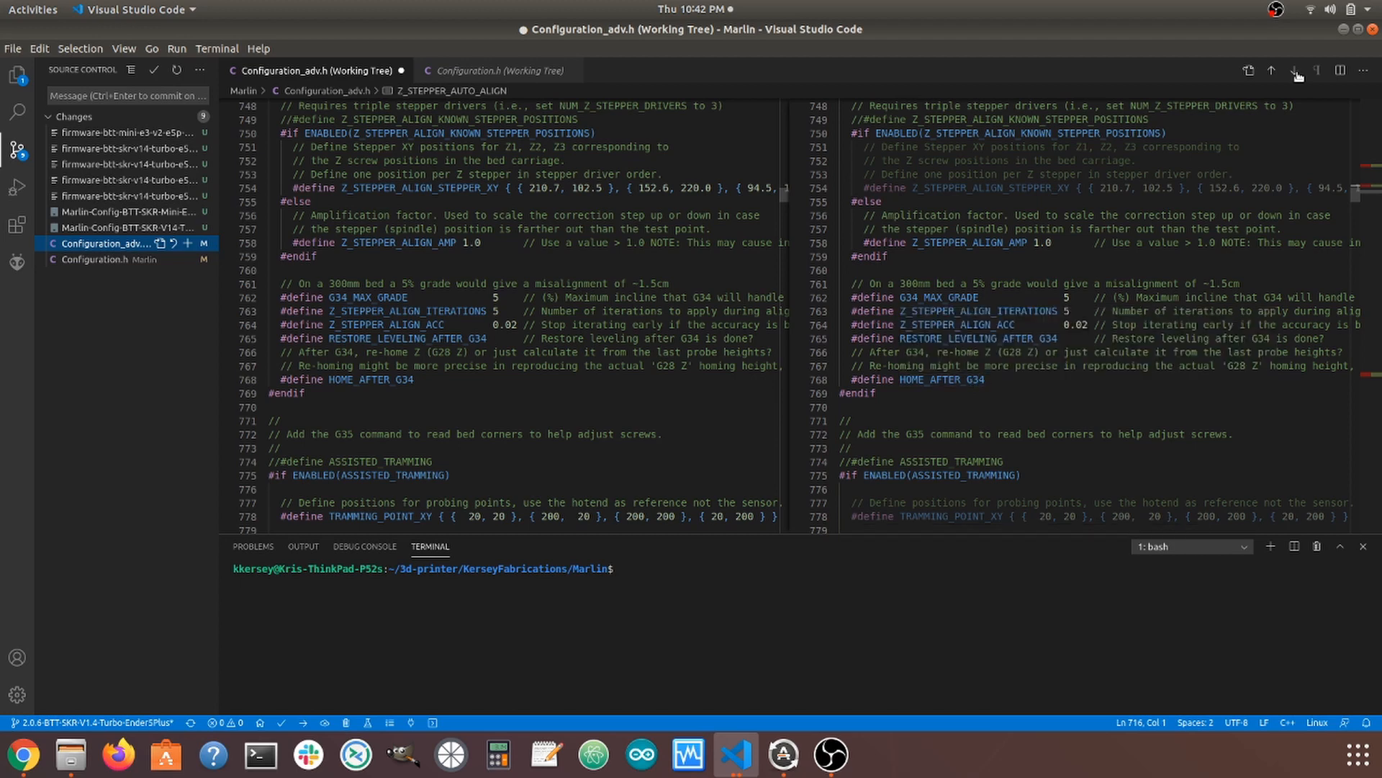
scroll(down, 3)
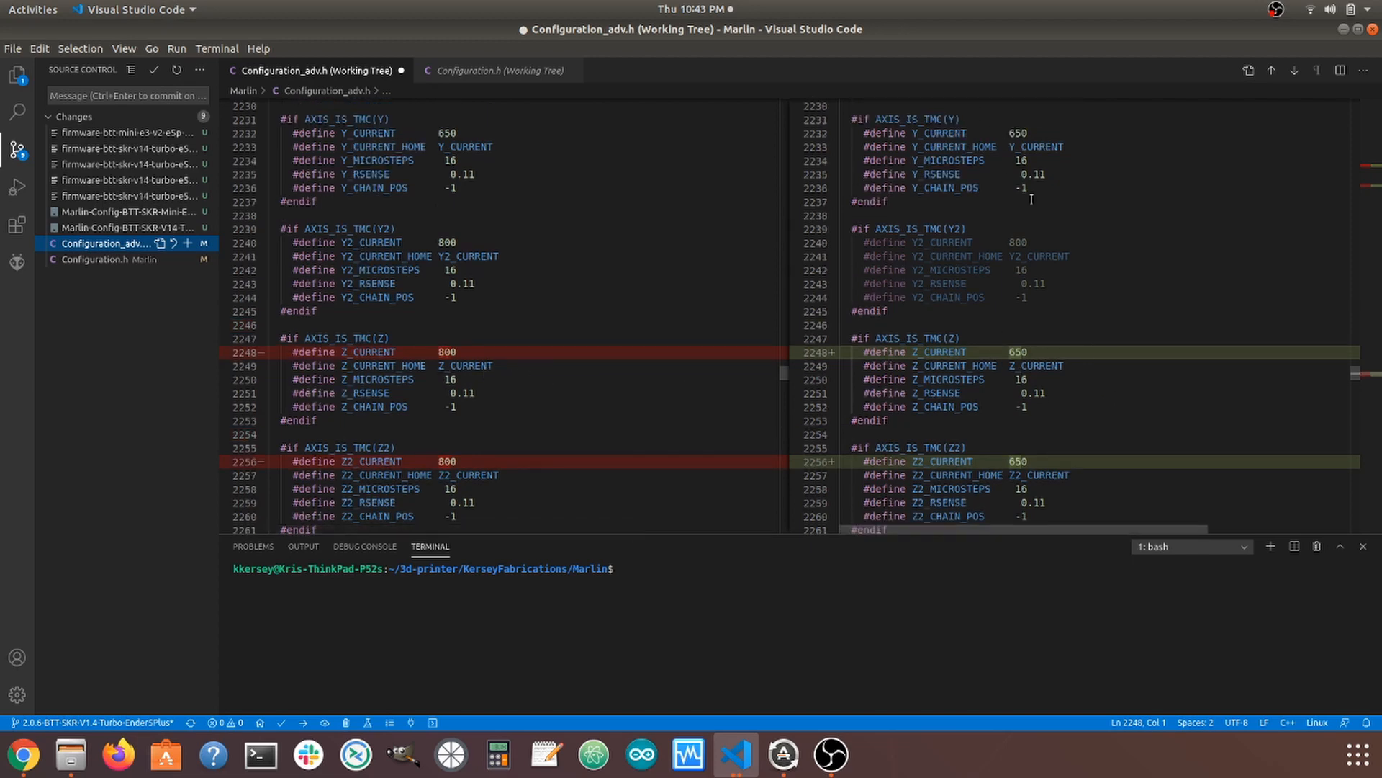
mouse_move(1035, 342)
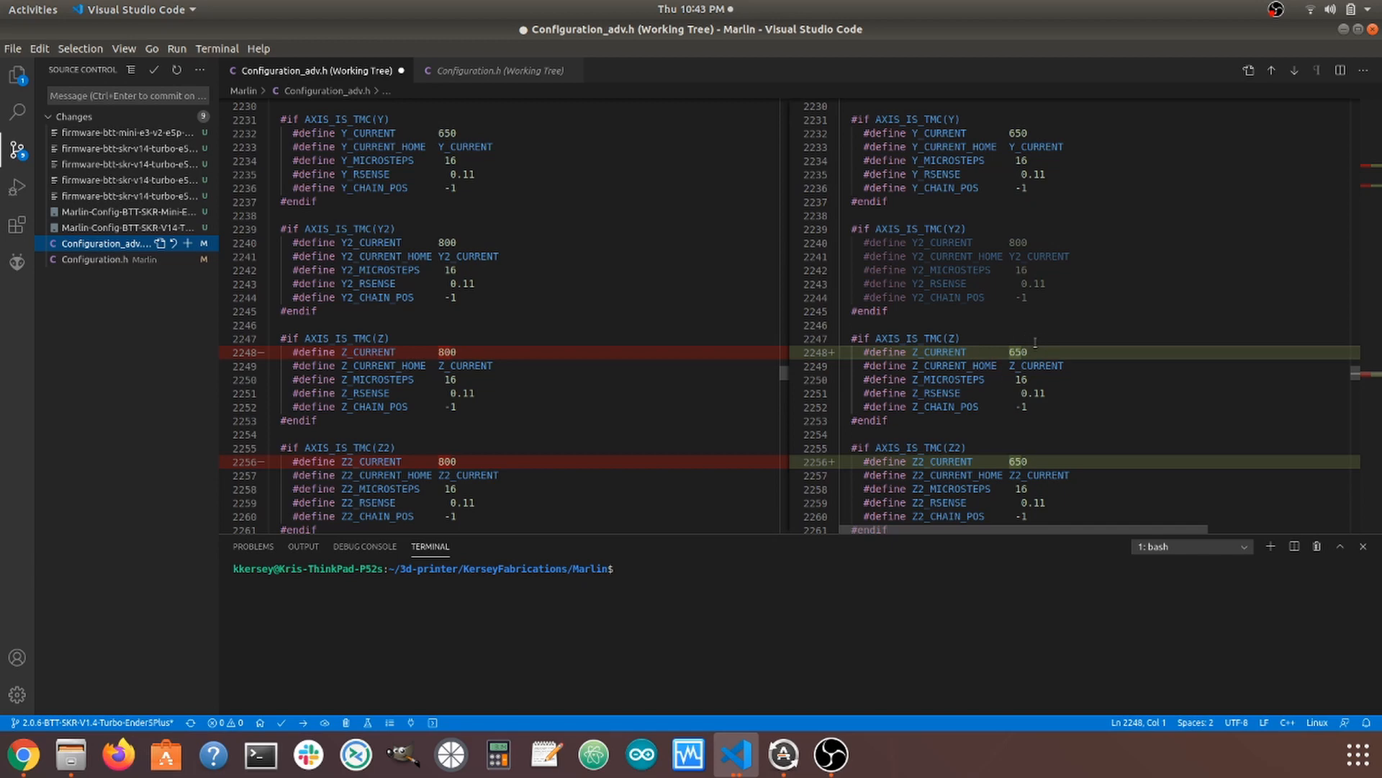
scroll(down, 3)
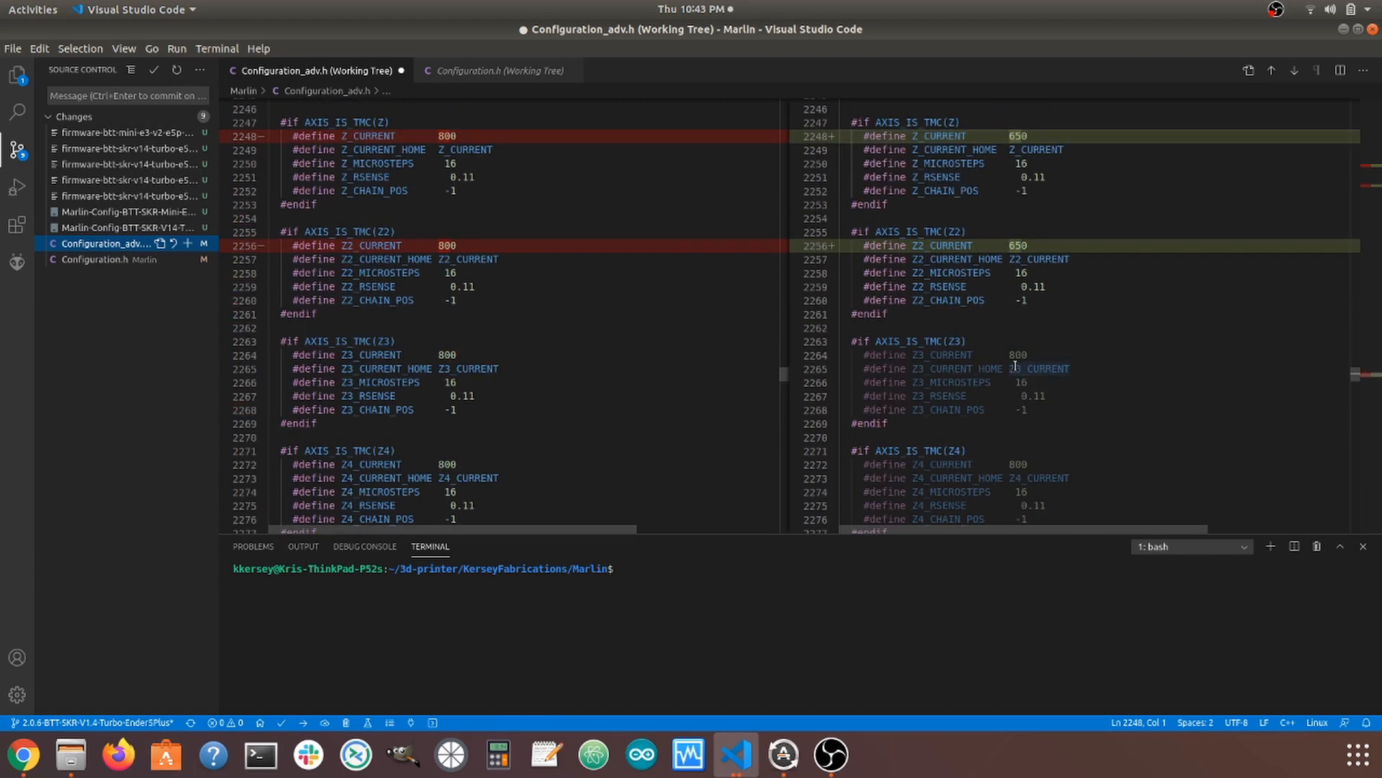
scroll(down, 3)
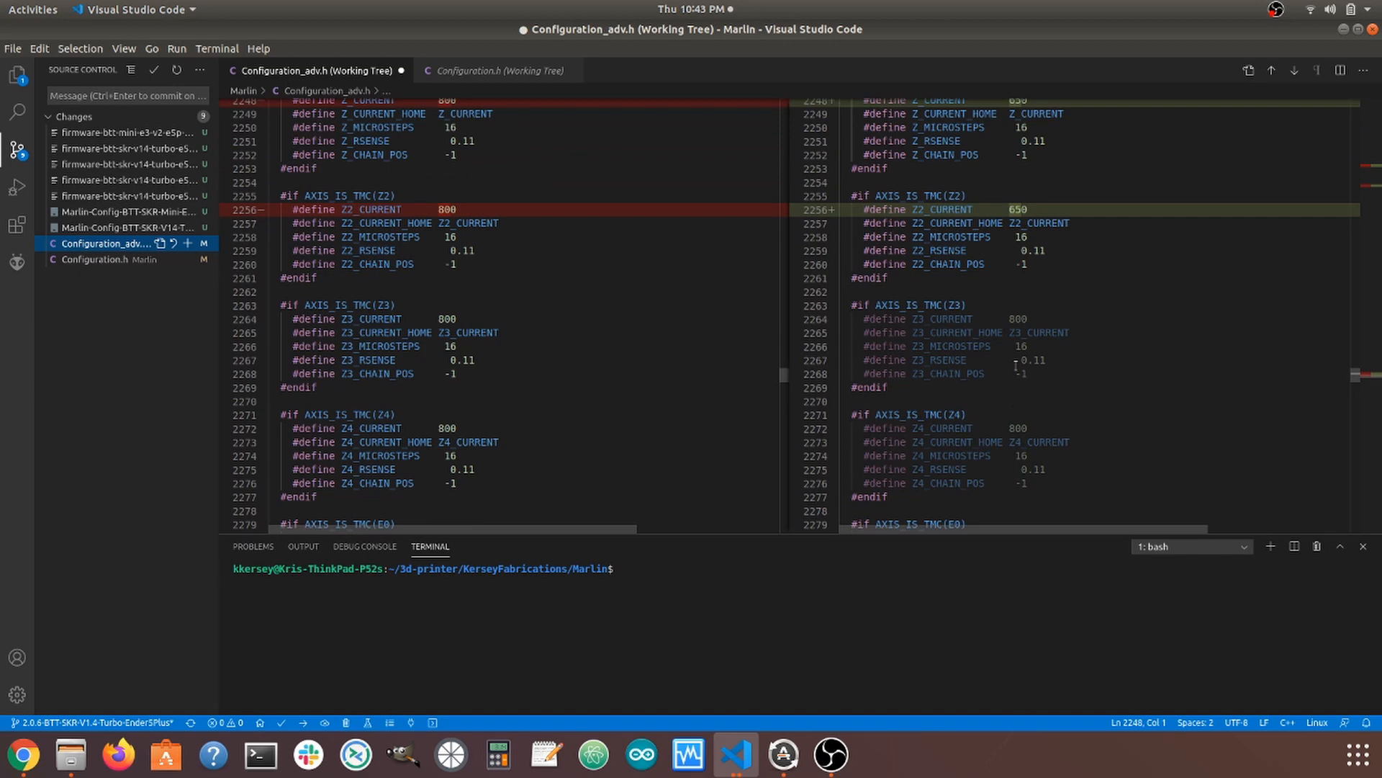
scroll(up, 3)
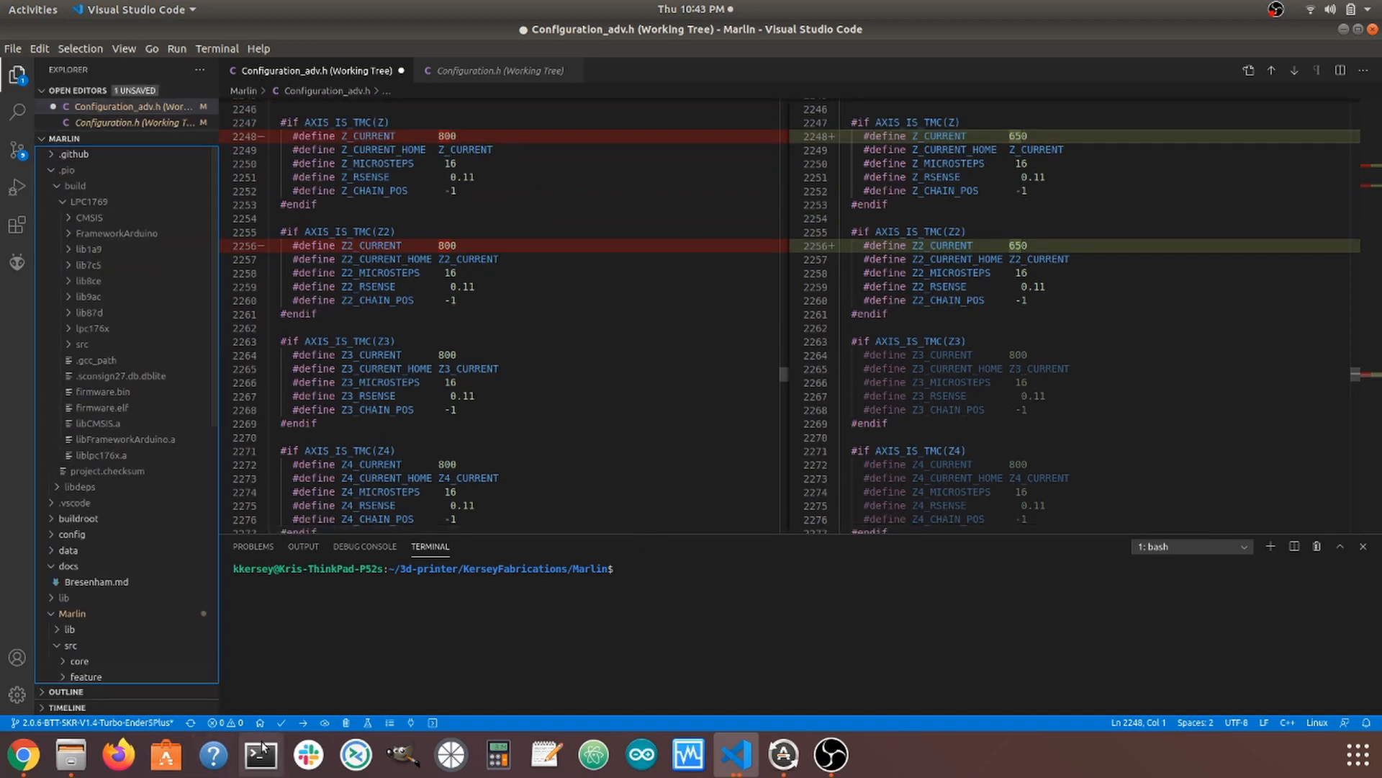
mouse_move(281, 722)
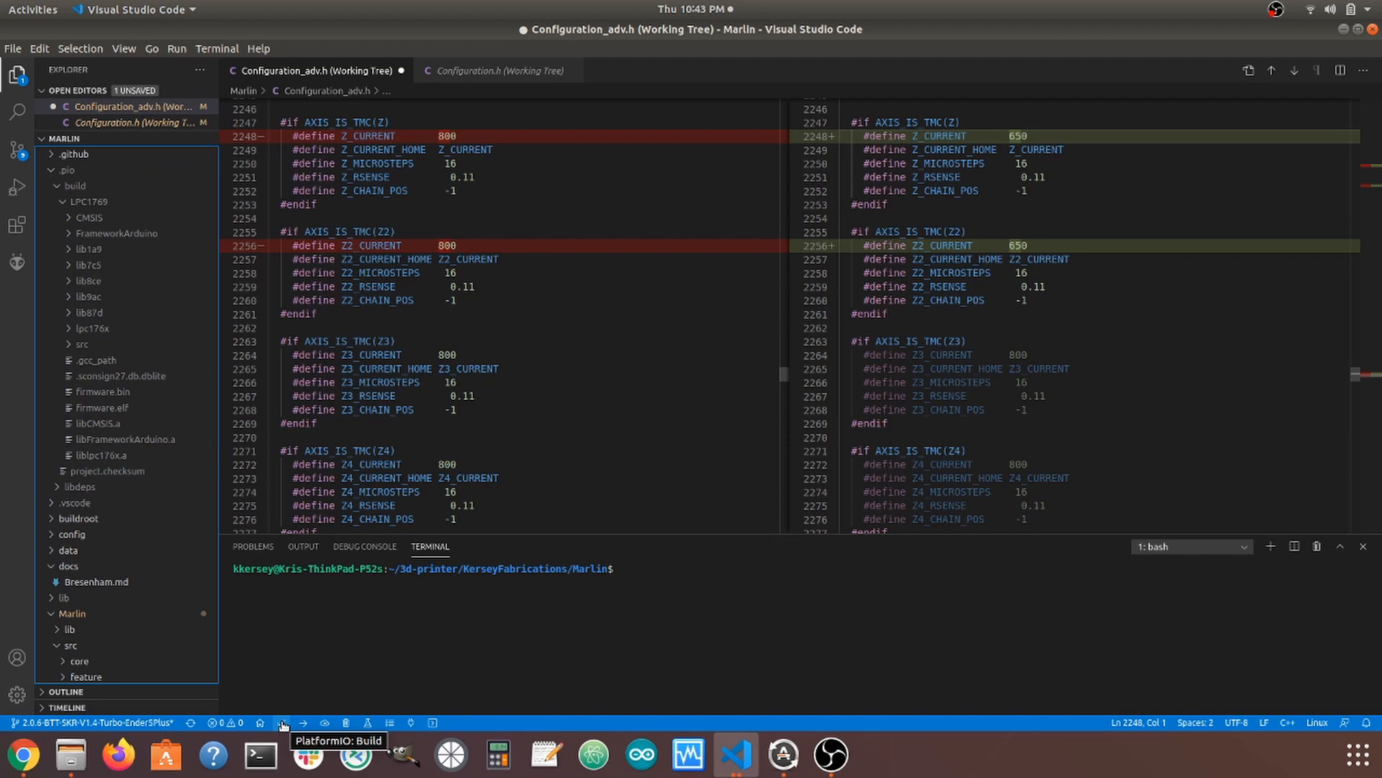